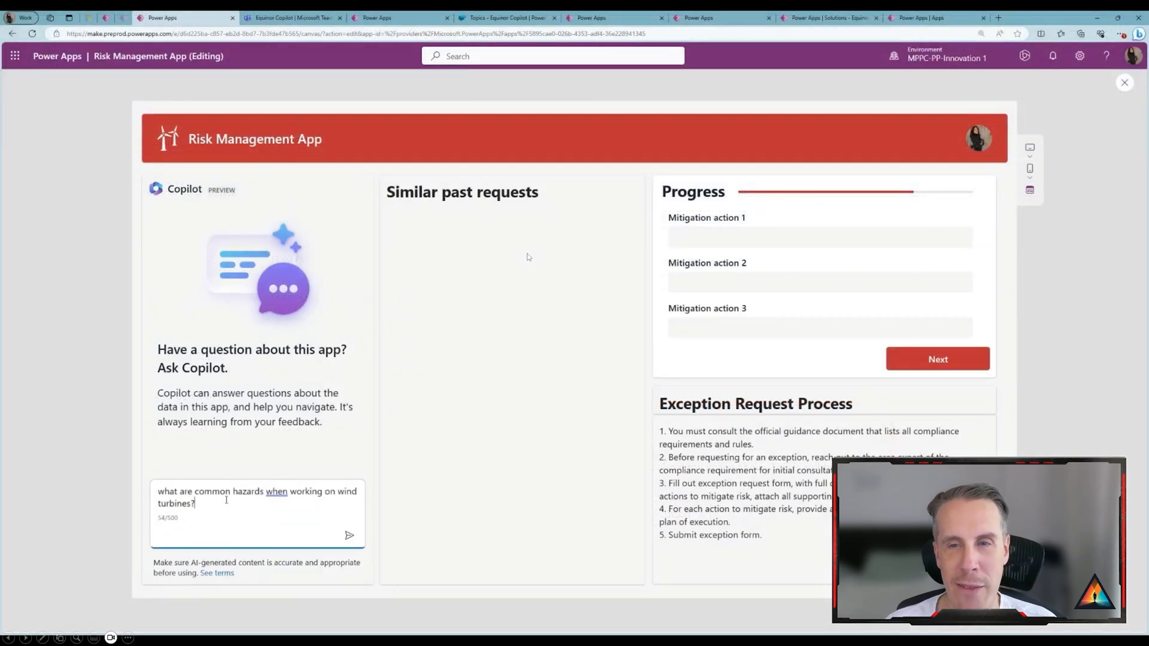
# Step: Send Copilot the question about common wind turbine hazards
pyautogui.click(350, 536)
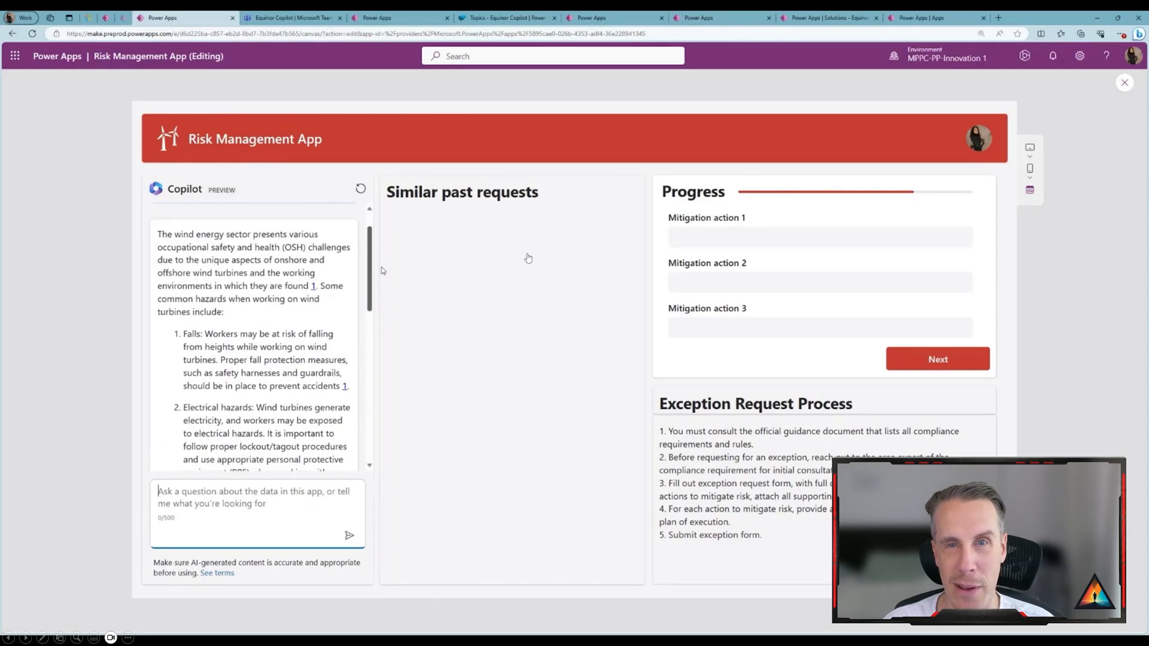
pyautogui.moveTo(314, 286)
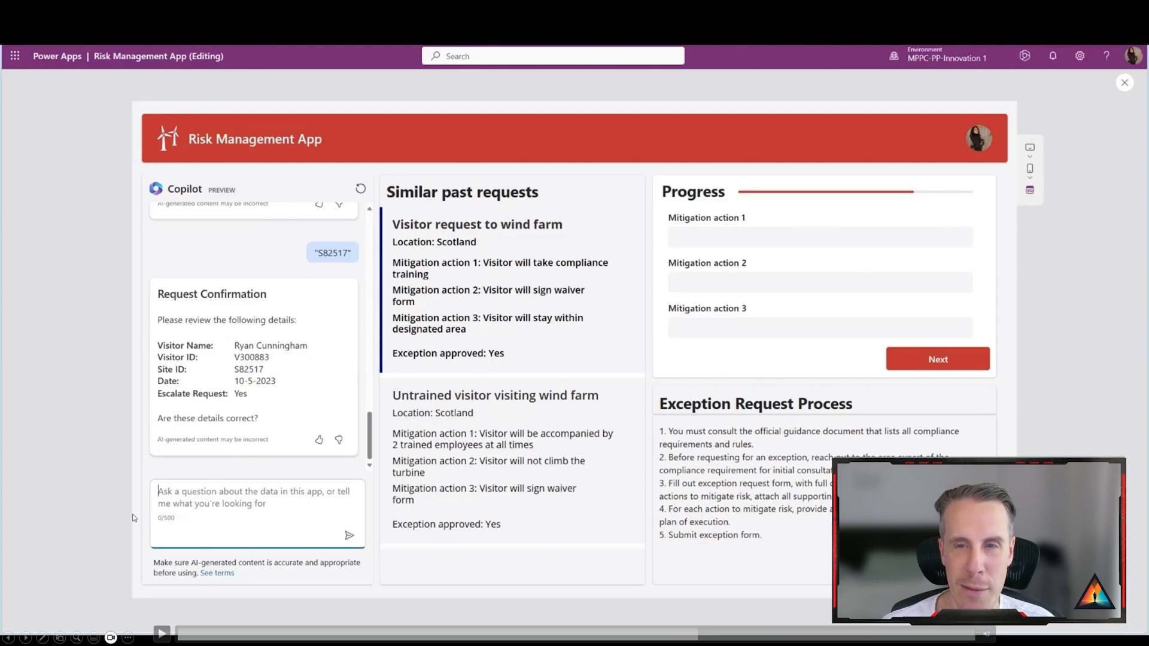
pyautogui.moveTo(326, 264)
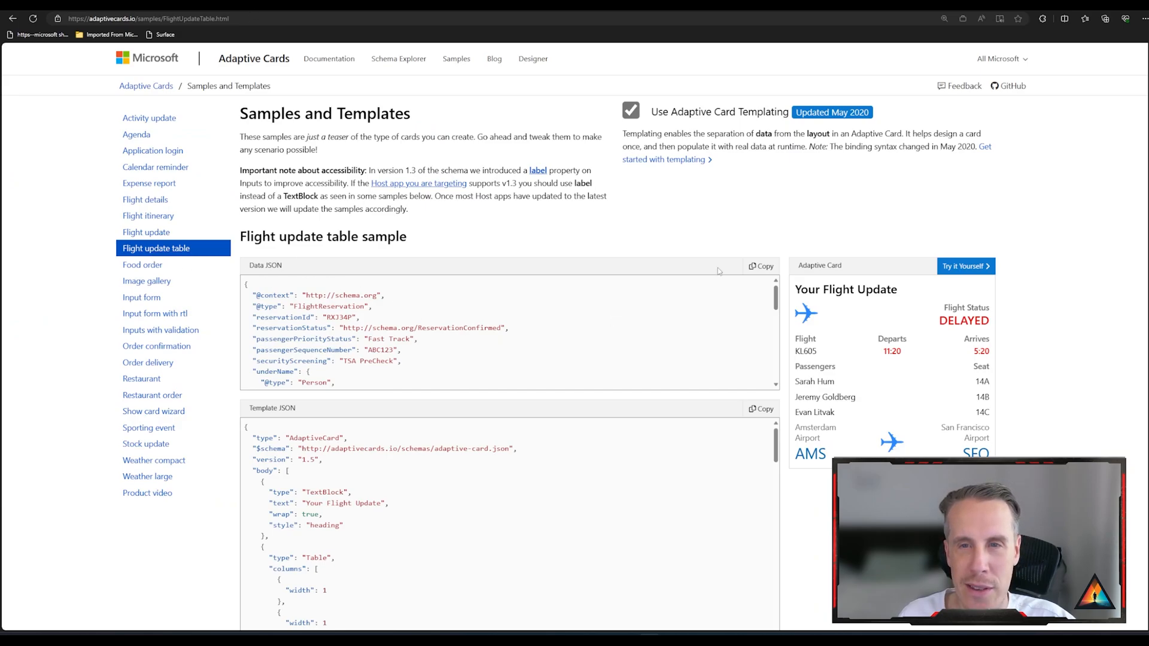
pyautogui.moveTo(378, 474)
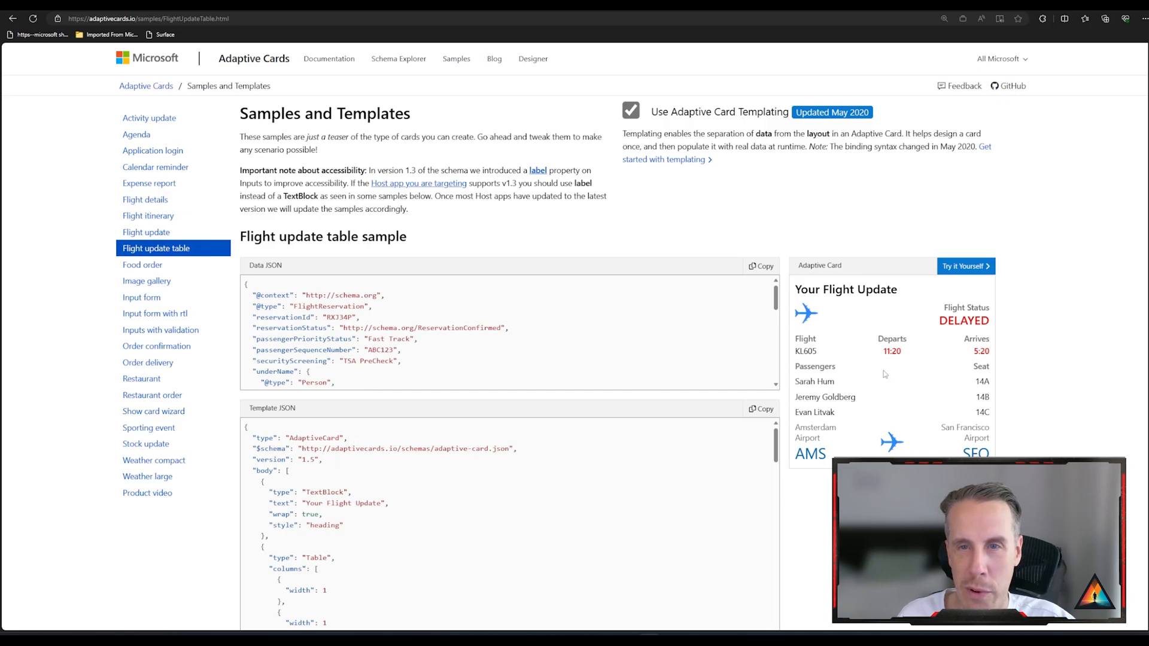
# Step: Browse the Order delivery, Restaurant, Sporting event and Weather compact samples, then enter the designer
pyautogui.scroll(-3)
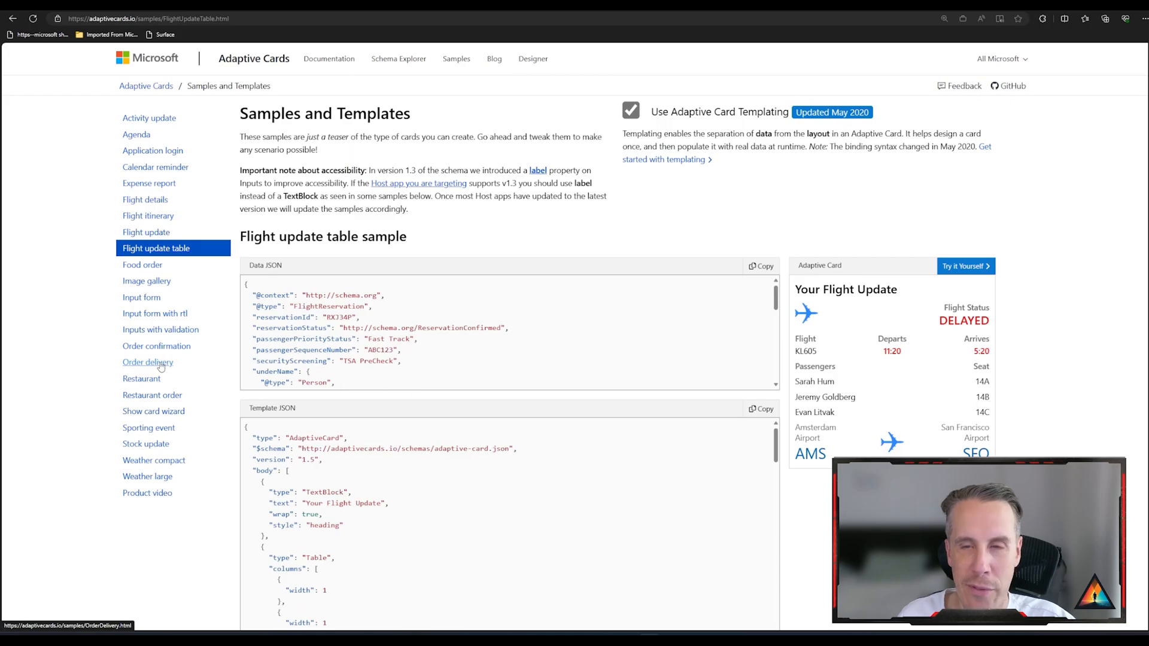
pyautogui.click(148, 362)
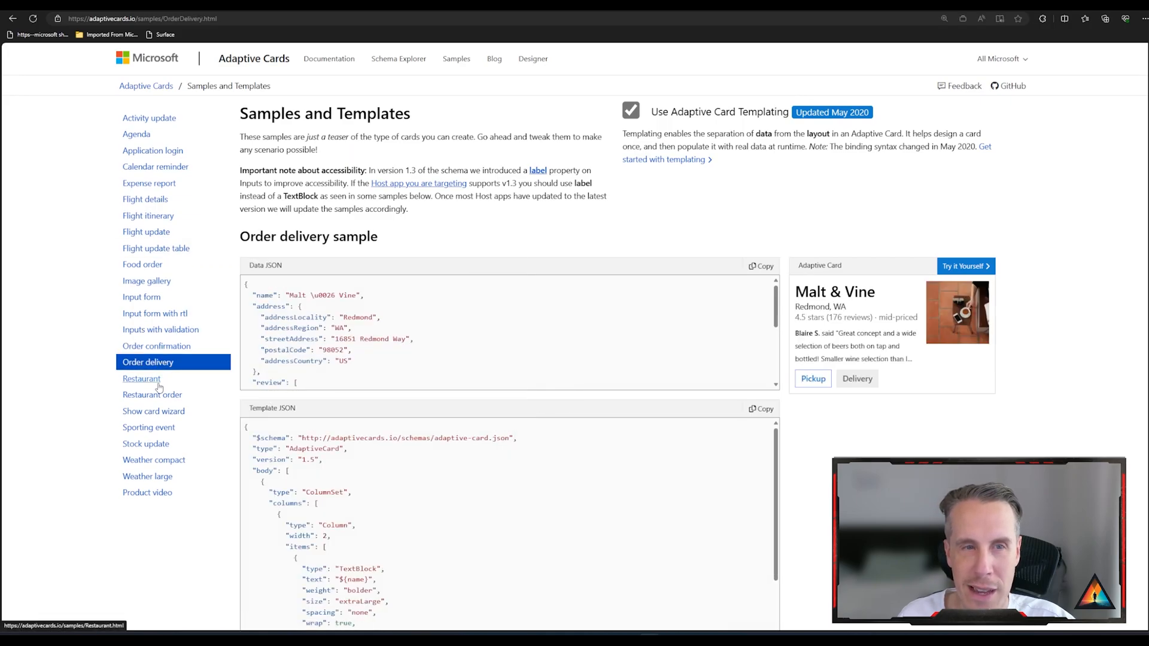
pyautogui.click(141, 378)
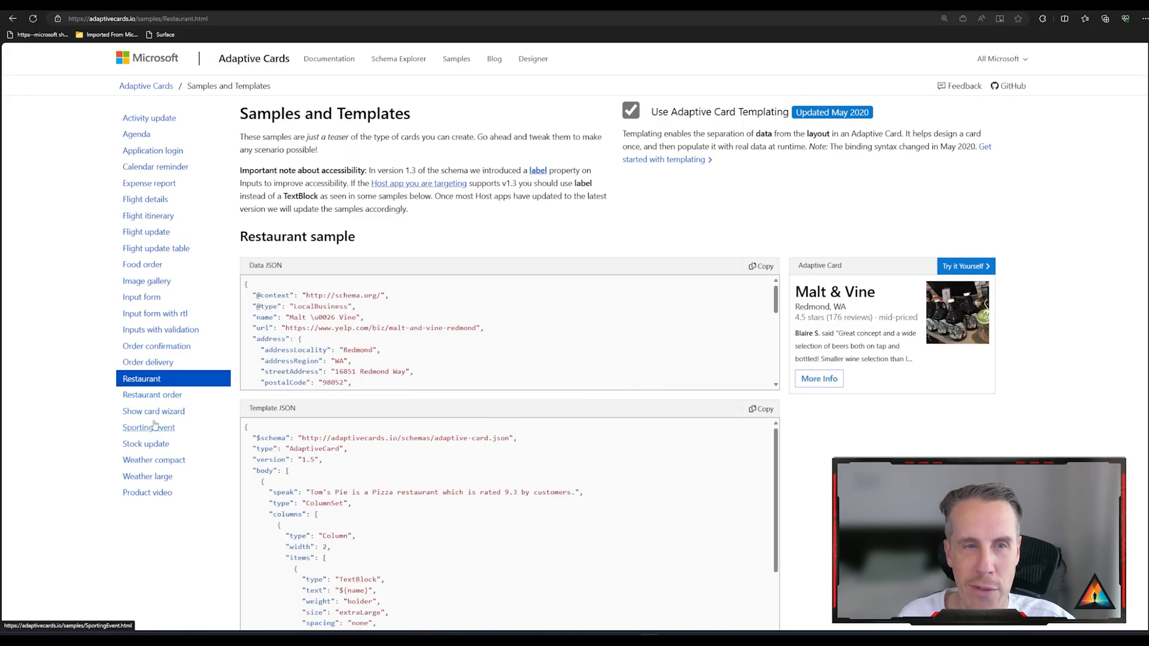
pyautogui.click(148, 427)
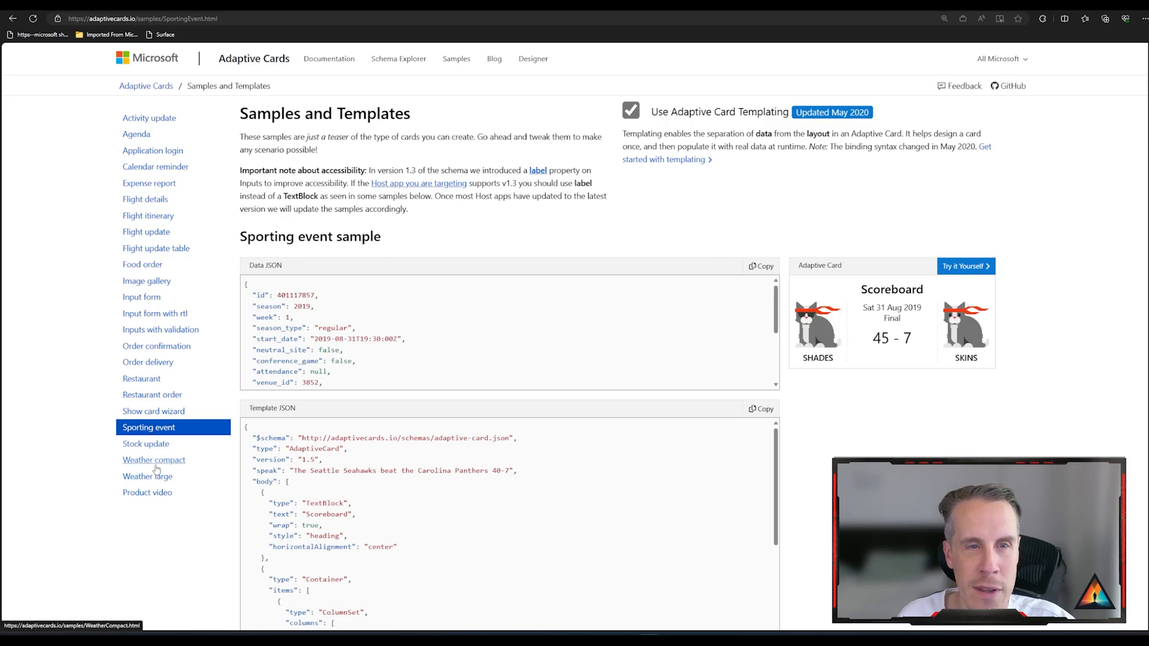
pyautogui.click(153, 459)
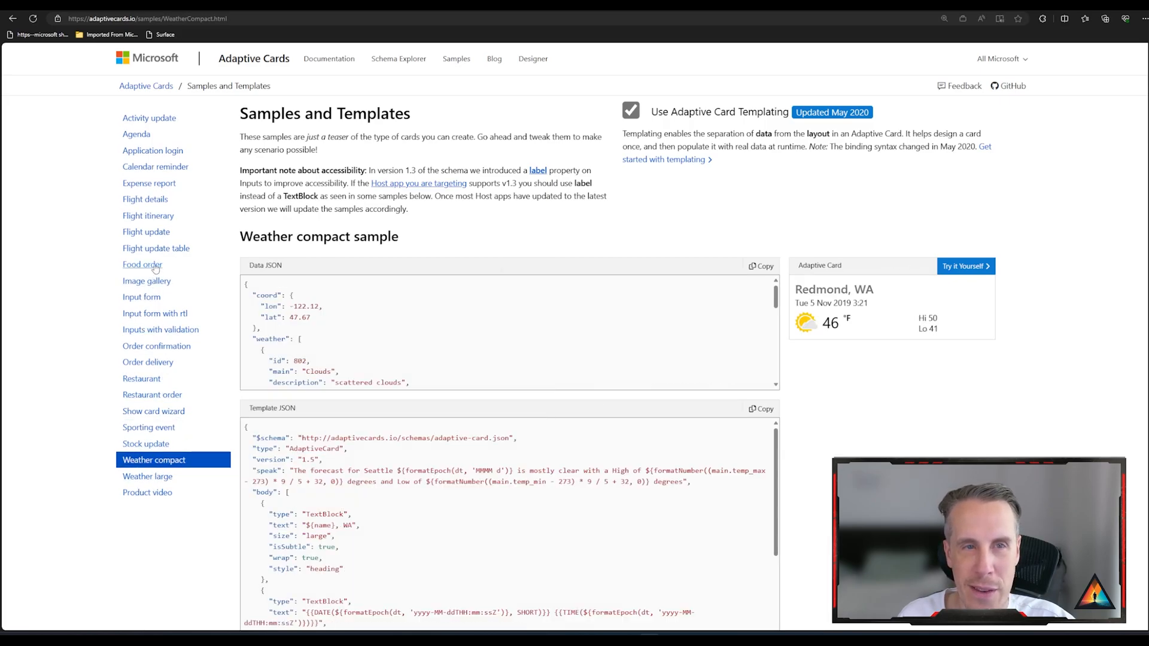
pyautogui.click(532, 58)
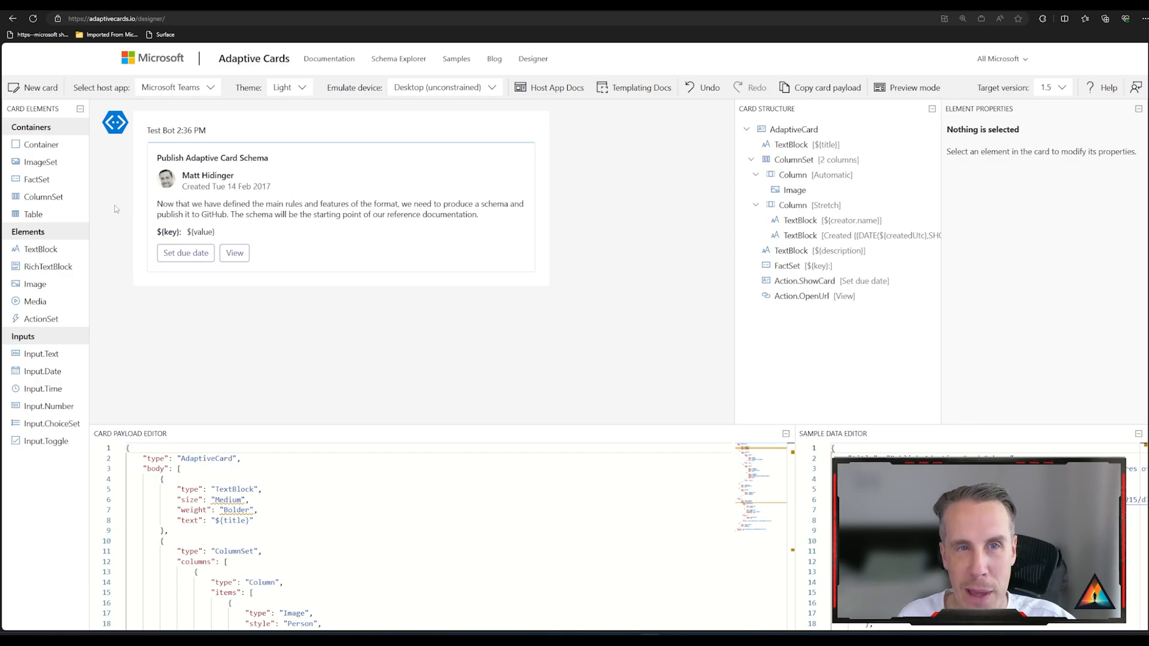
pyautogui.moveTo(131, 234)
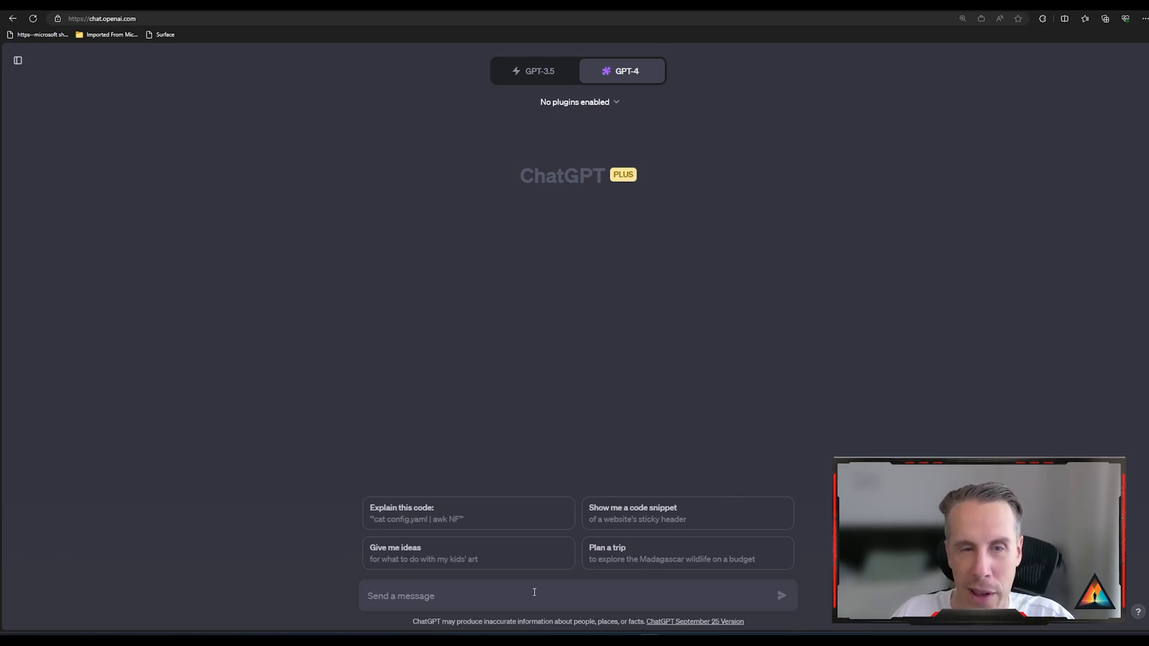
# Step: Type a request for an adaptive card form capturing key contact details
pyautogui.write('Please generate an adaptive card which will work as a form to request key contact details from a new custom')
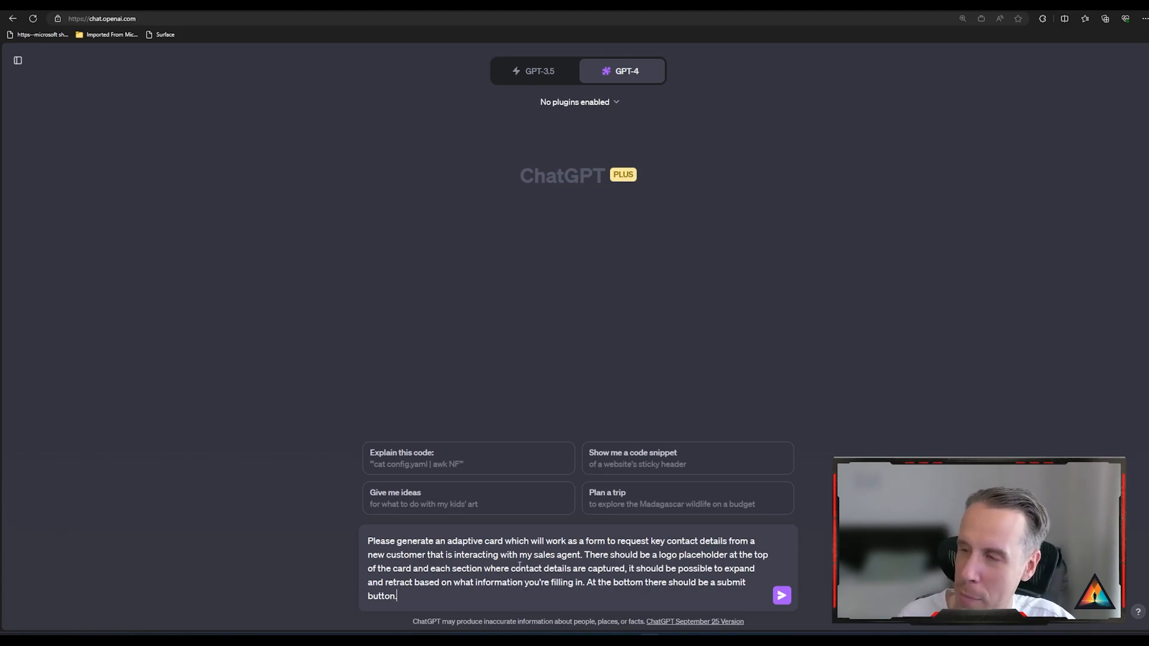
pyautogui.moveTo(566, 552)
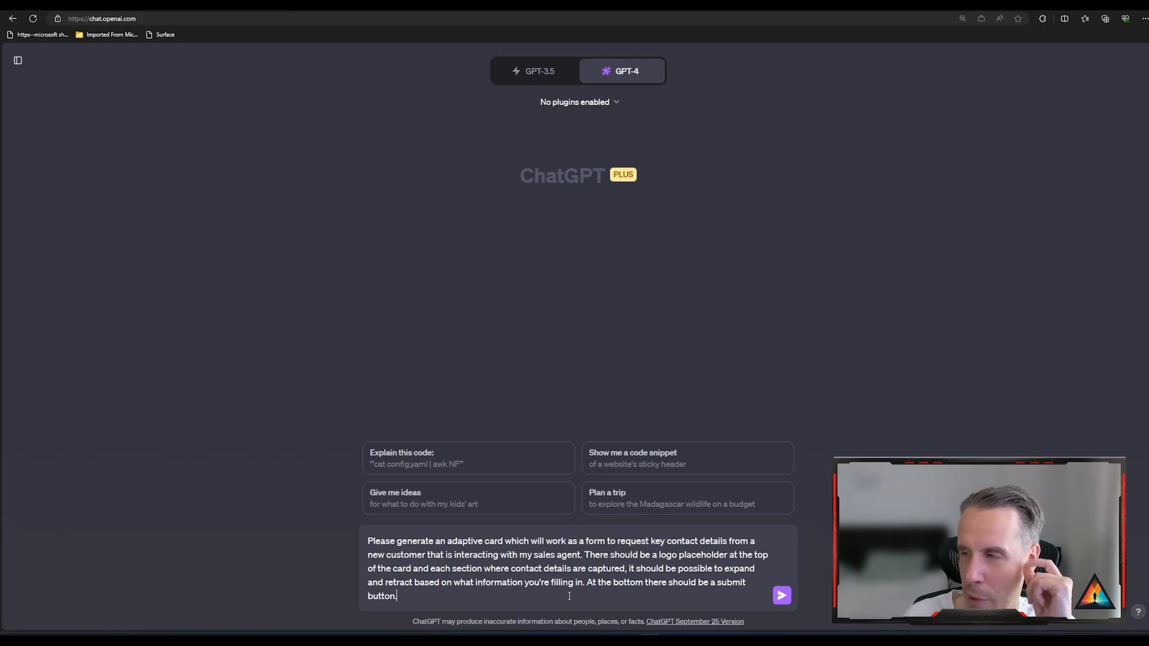
pyautogui.moveTo(550, 604)
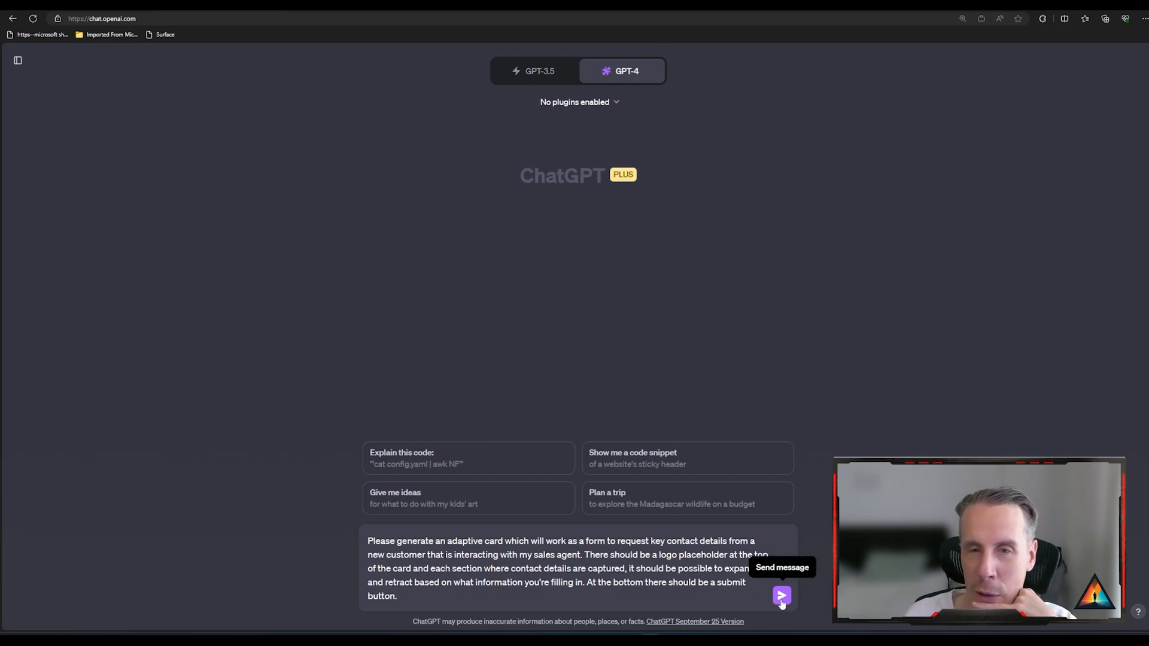
# Step: Send the request, review the generated card JSON, and copy the code
pyautogui.click(782, 596)
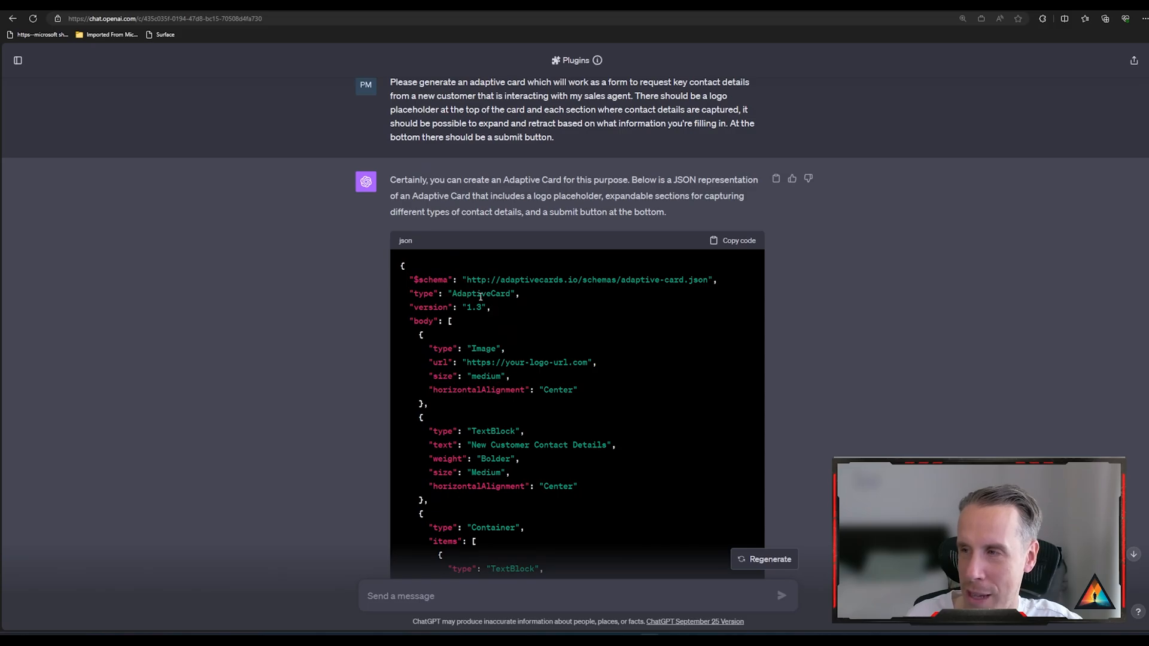
pyautogui.scroll(-3)
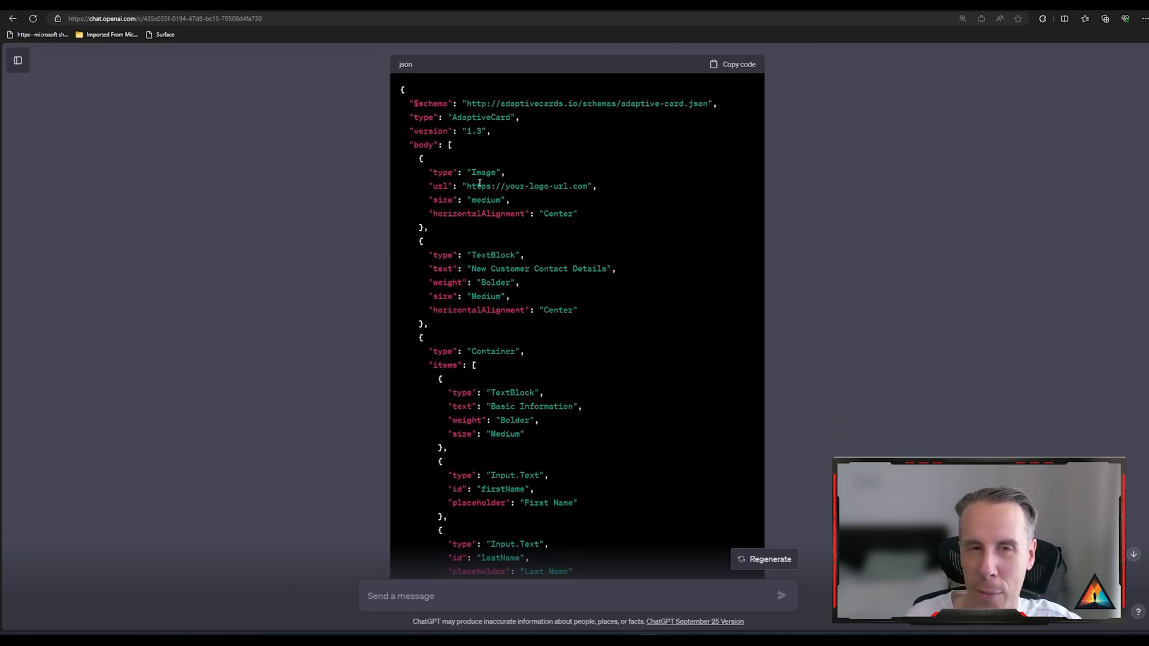
pyautogui.scroll(-3)
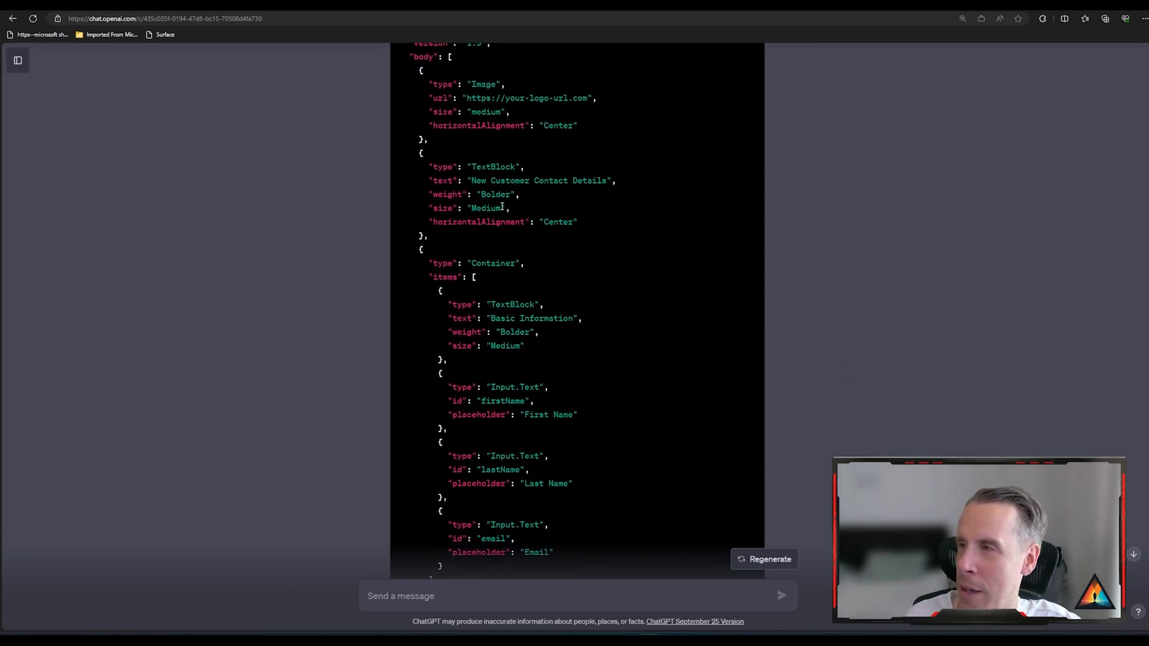
pyautogui.moveTo(541, 222)
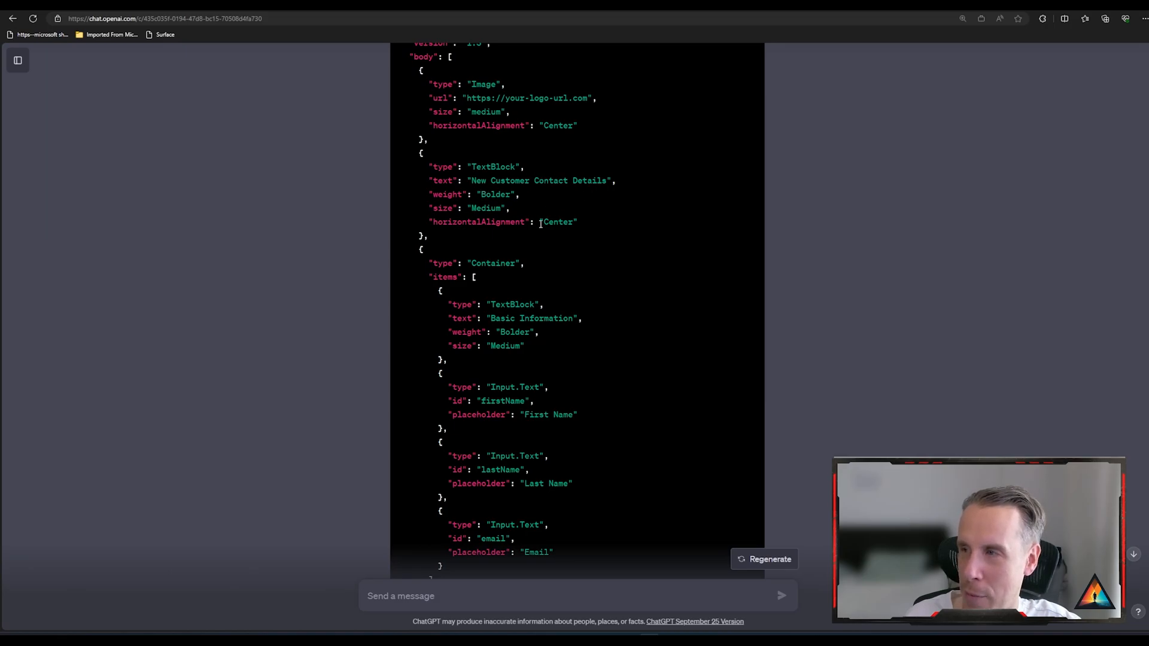
pyautogui.scroll(-3)
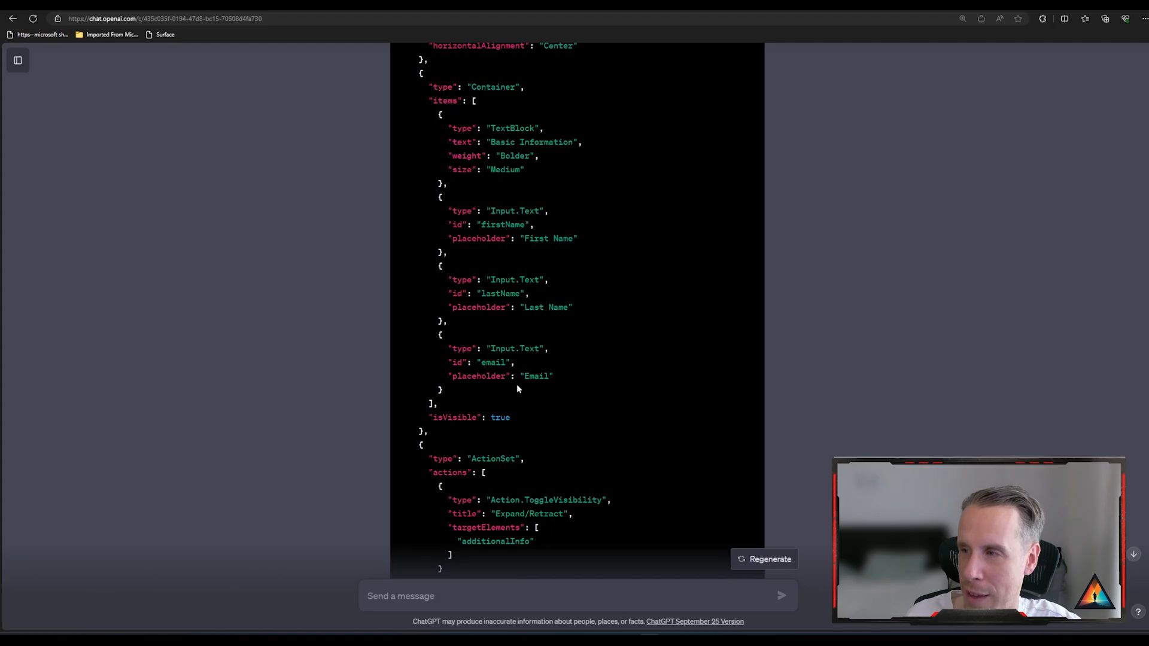
pyautogui.scroll(-3)
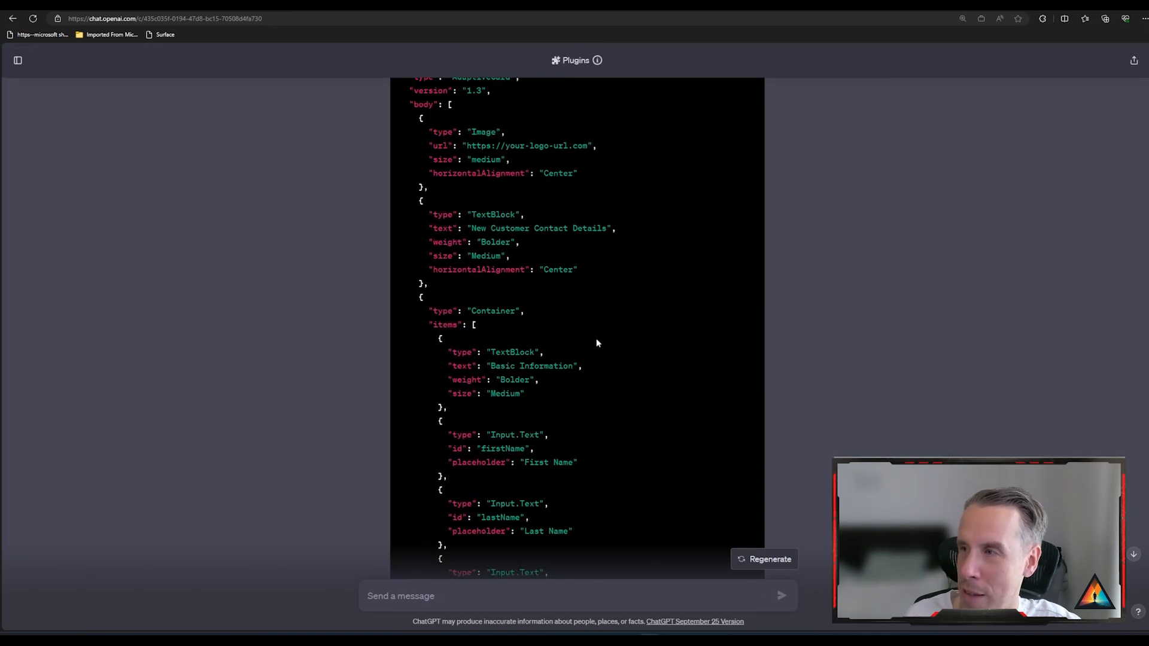
pyautogui.scroll(3)
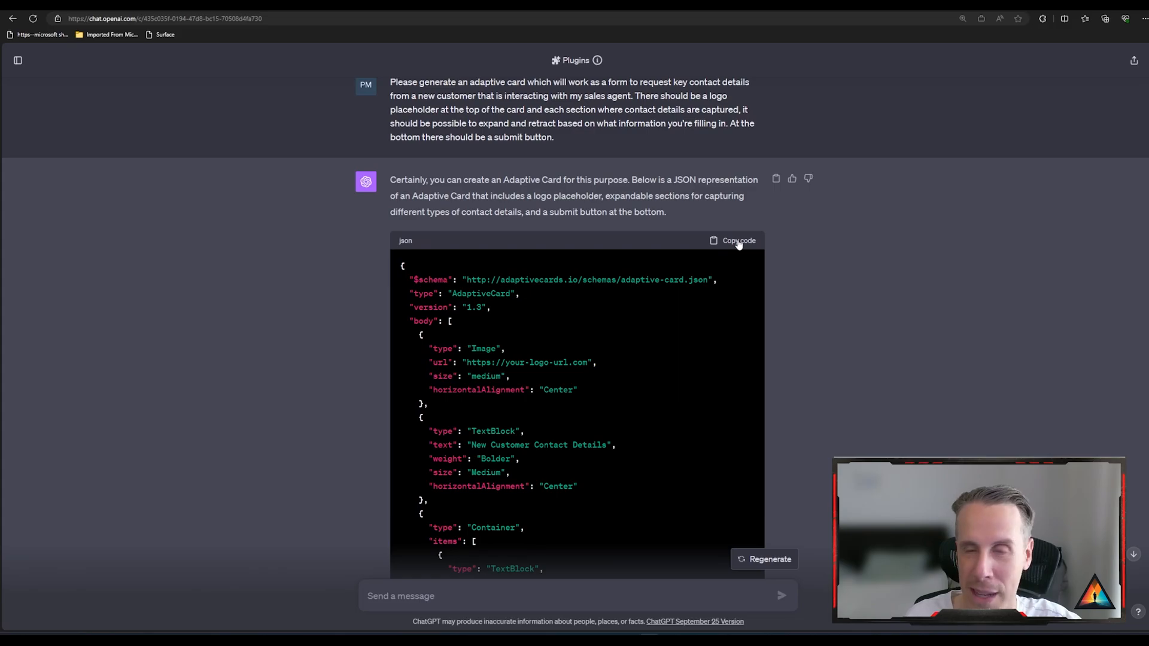
pyautogui.click(733, 241)
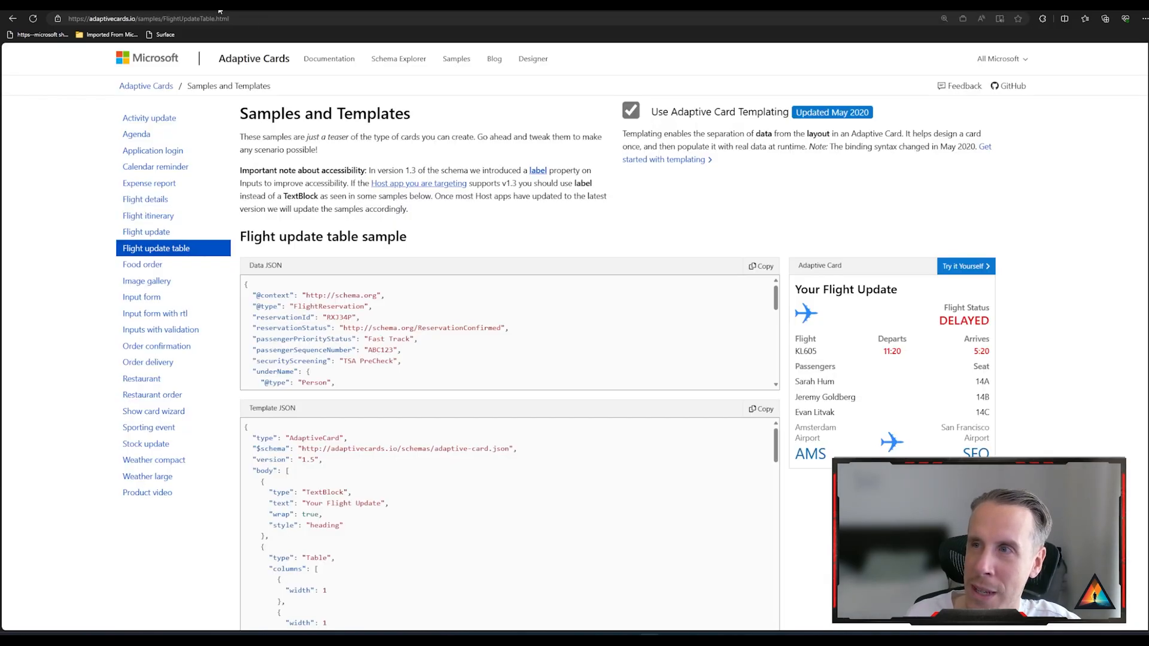
# Step: Start a new blank card in the designer for the contact form
pyautogui.click(532, 59)
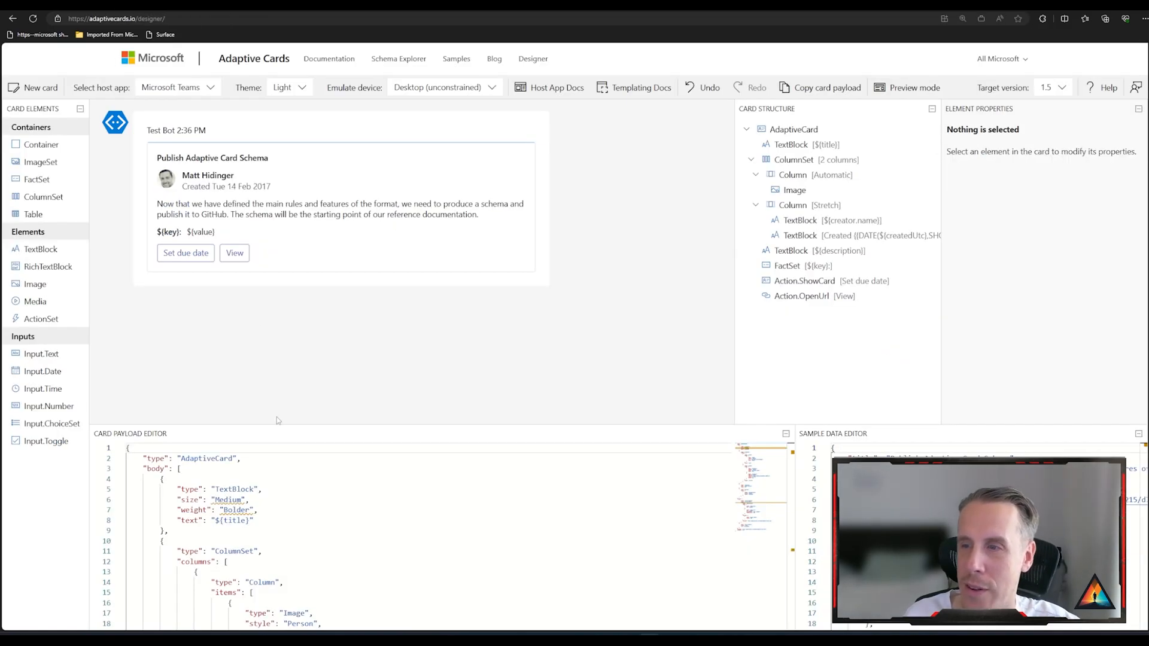
pyautogui.click(38, 88)
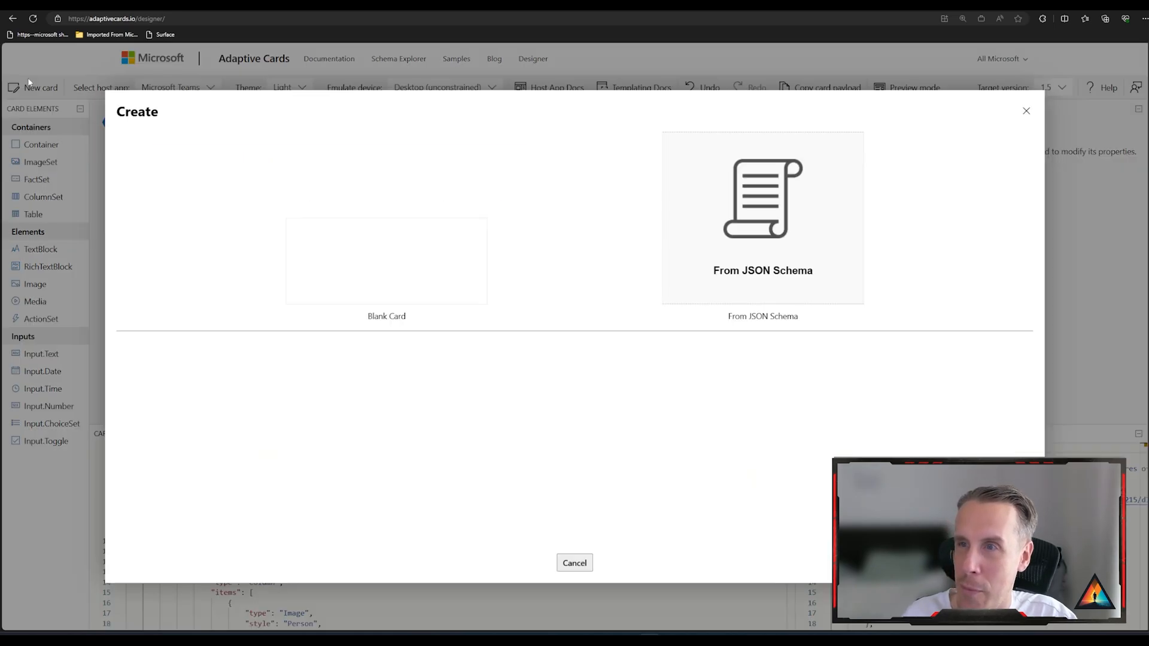
pyautogui.click(386, 261)
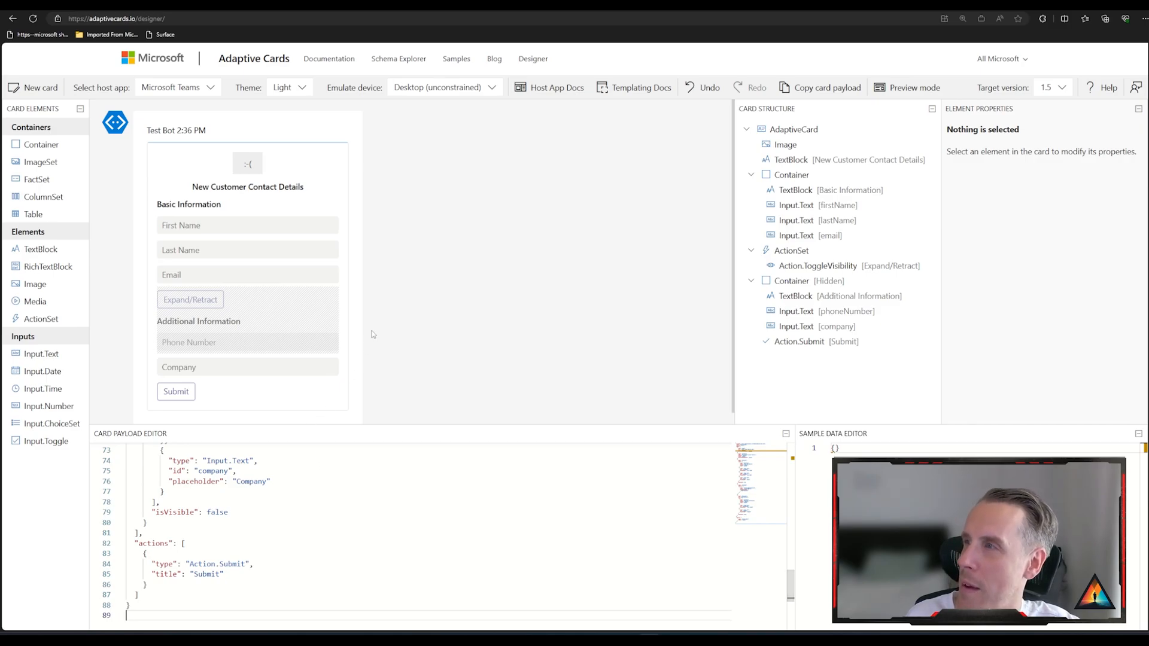
pyautogui.moveTo(913, 89)
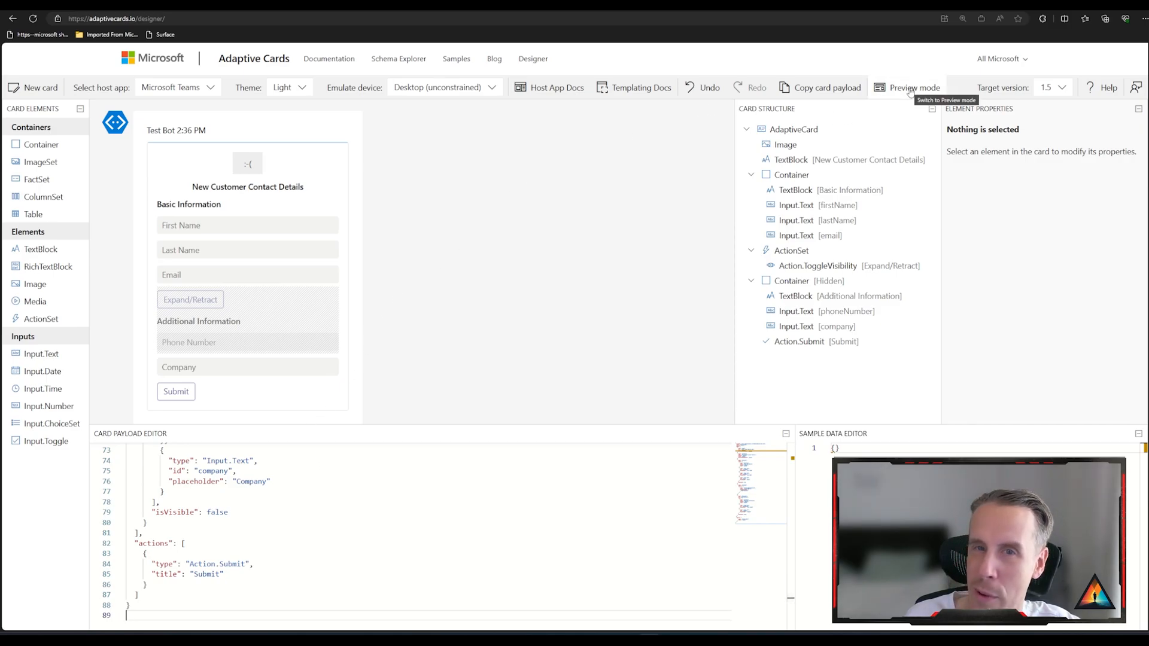
pyautogui.click(914, 87)
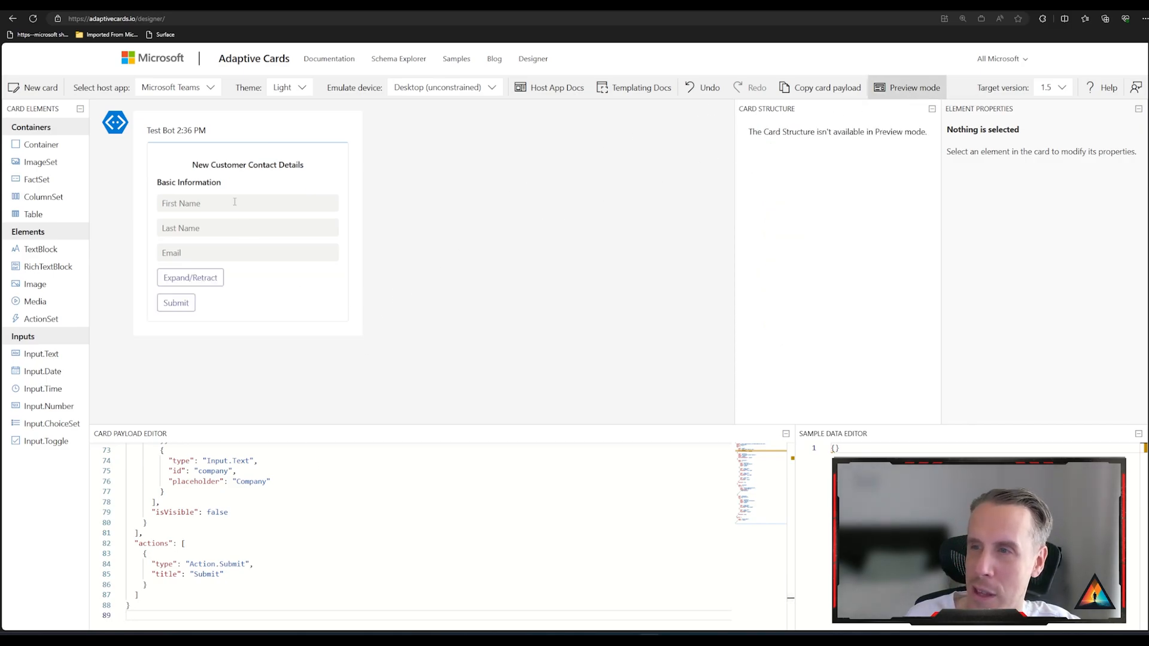
pyautogui.click(190, 277)
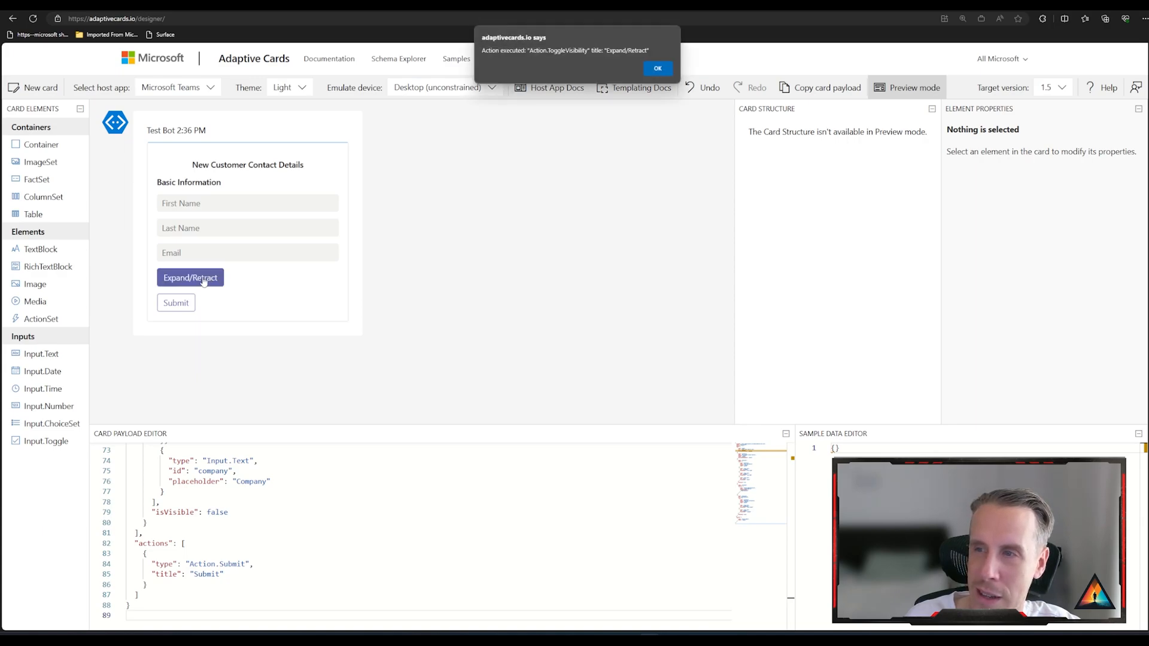
pyautogui.click(658, 68)
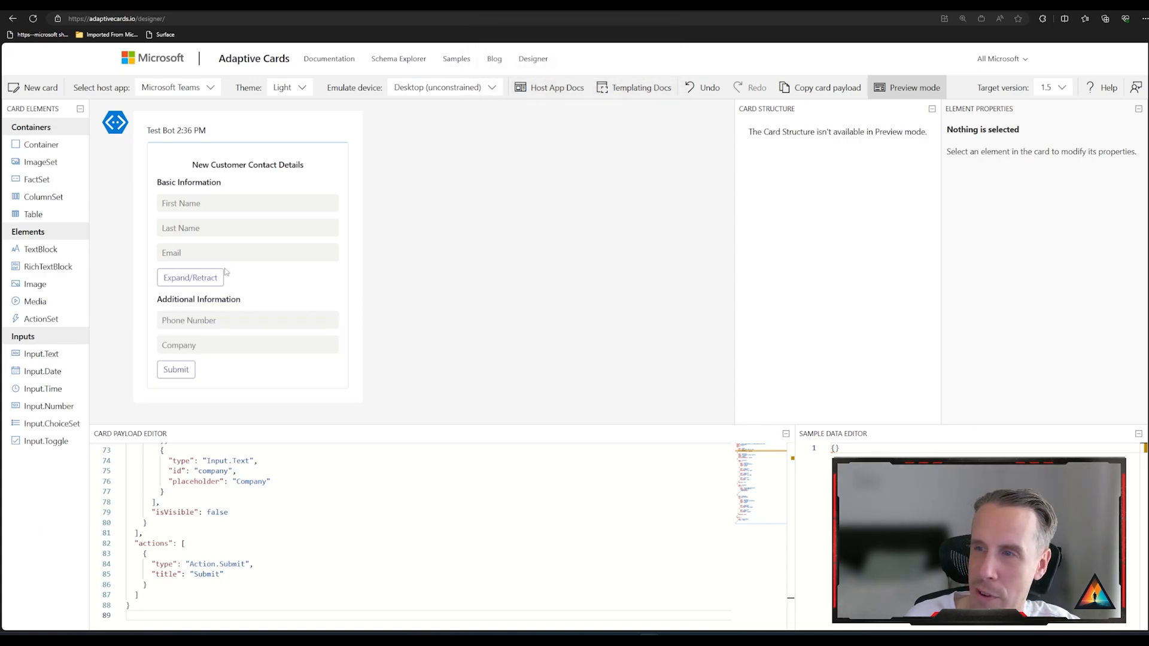
pyautogui.click(190, 277)
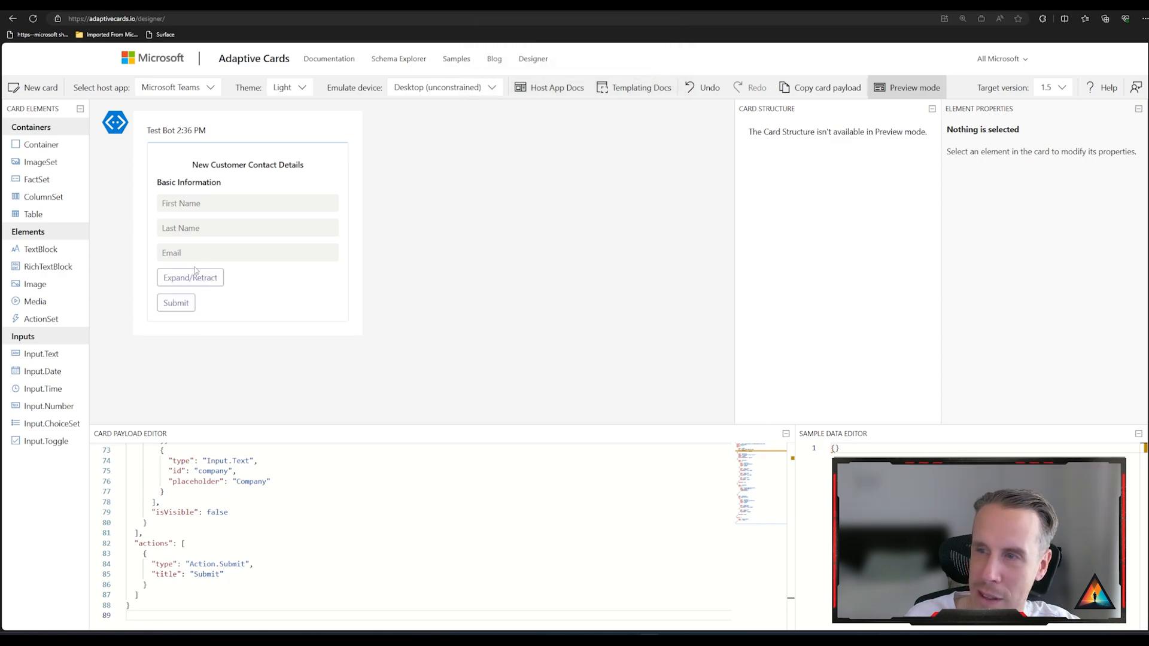
pyautogui.click(190, 277)
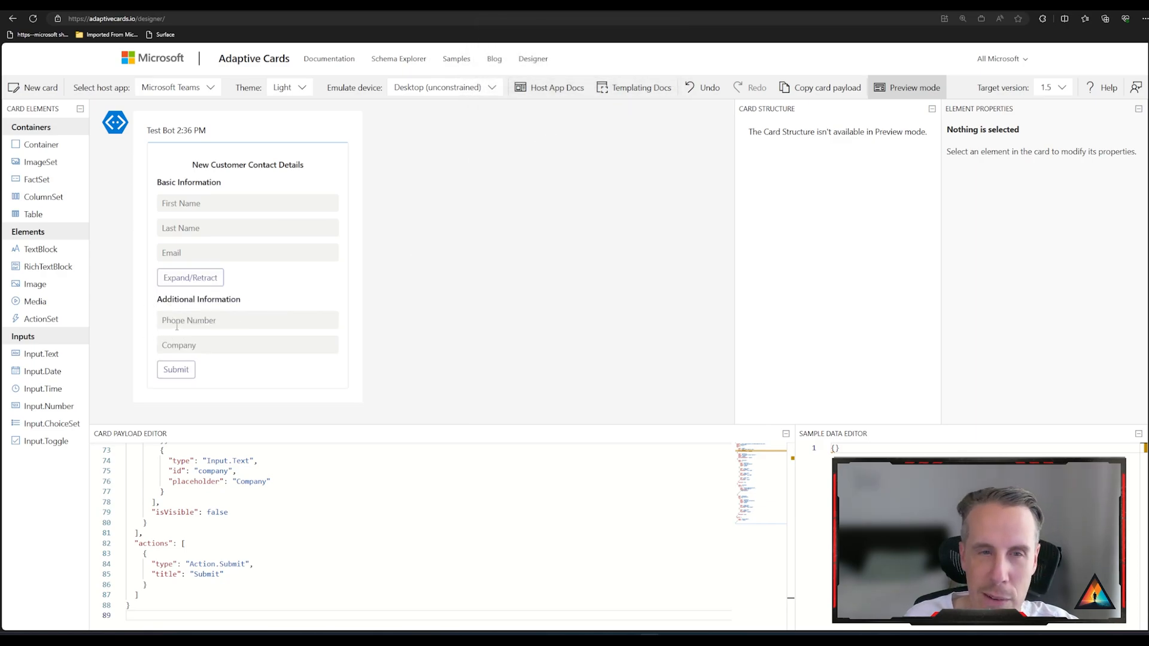
pyautogui.click(190, 277)
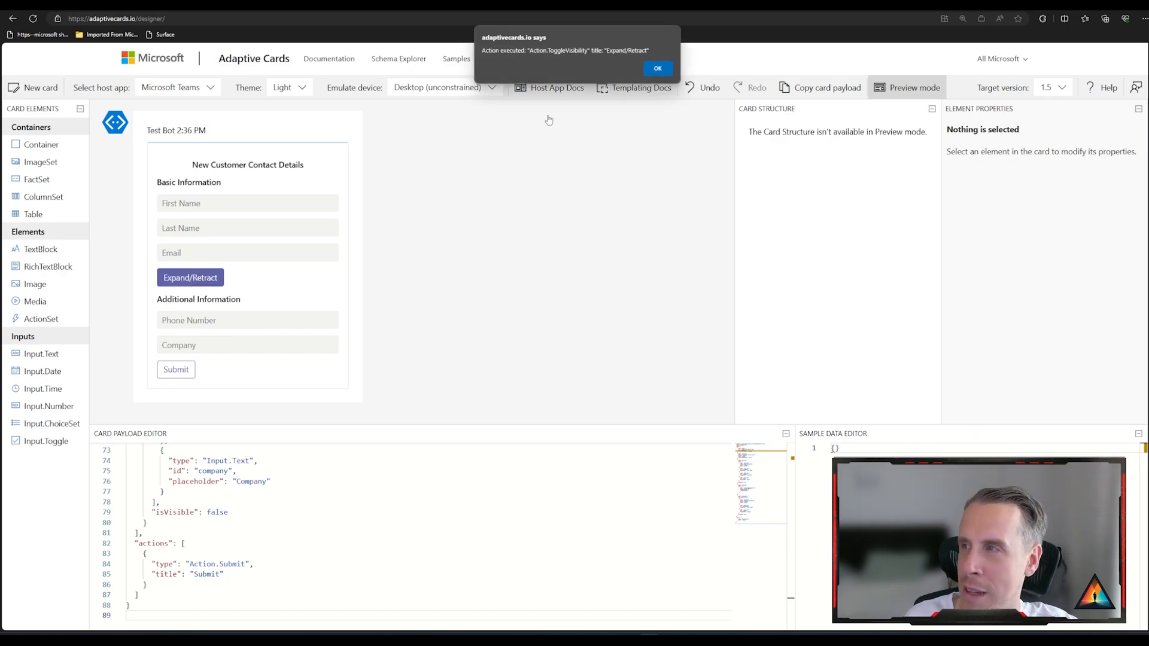
pyautogui.click(657, 68)
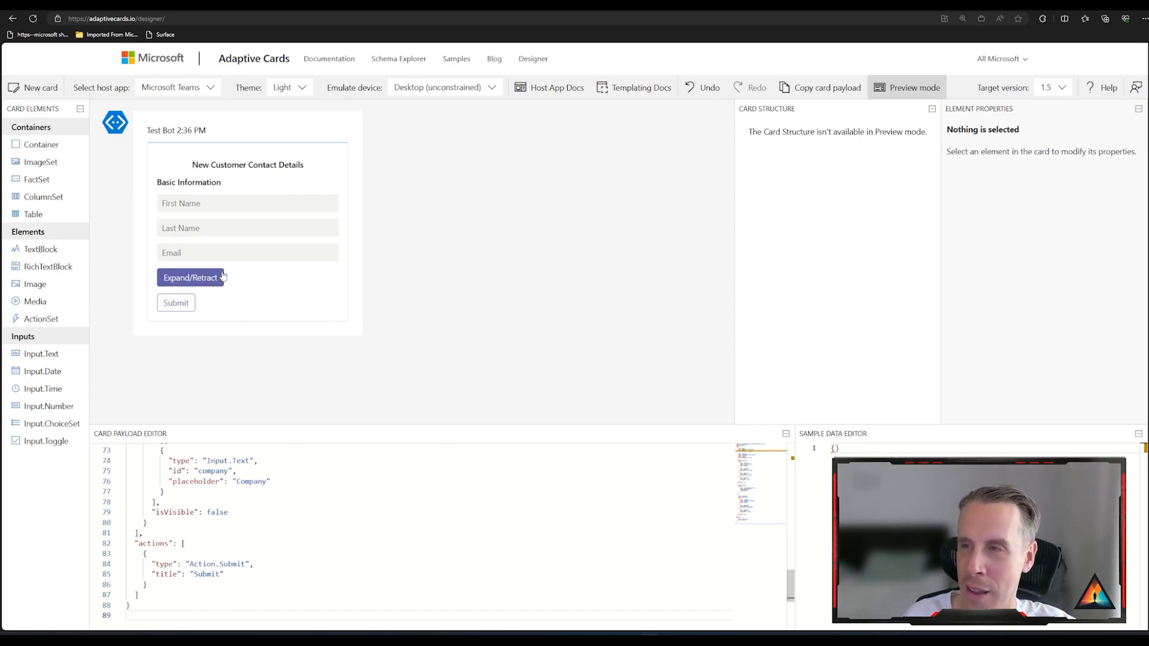
pyautogui.moveTo(100, 216)
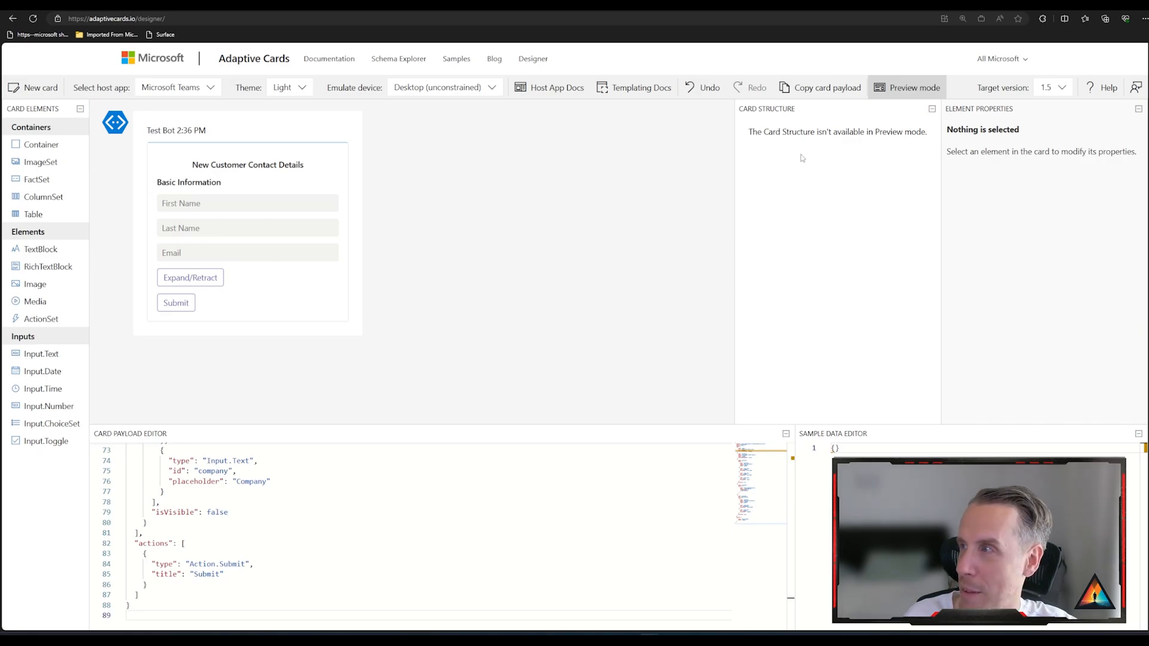
pyautogui.click(913, 87)
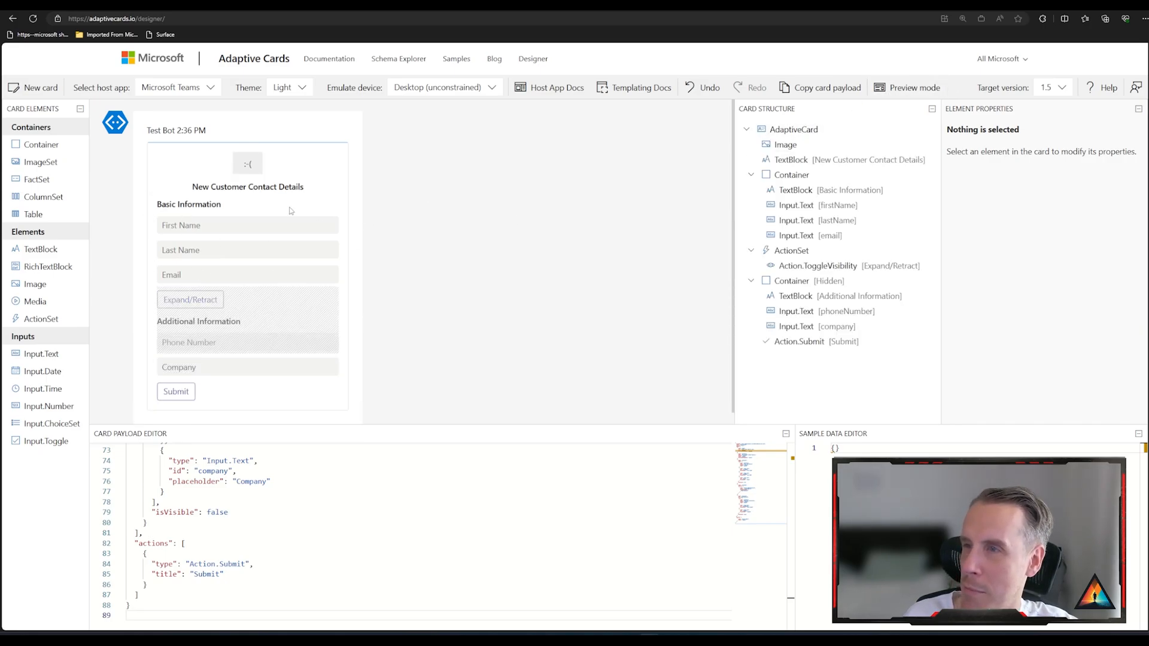
pyautogui.click(793, 130)
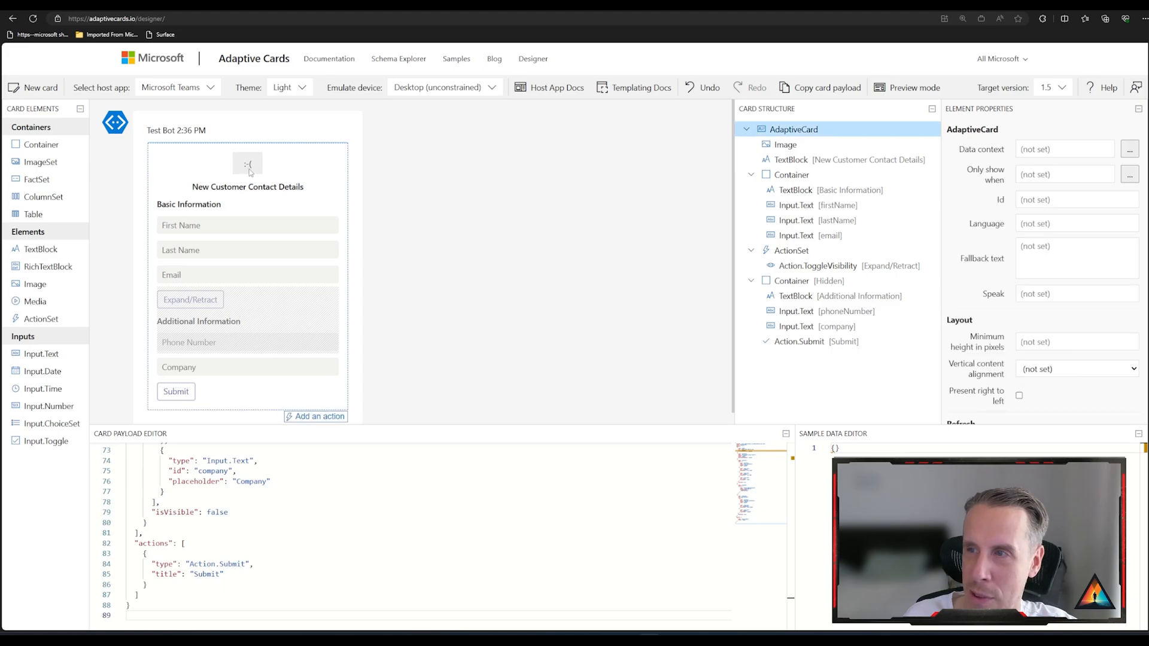
pyautogui.click(784, 144)
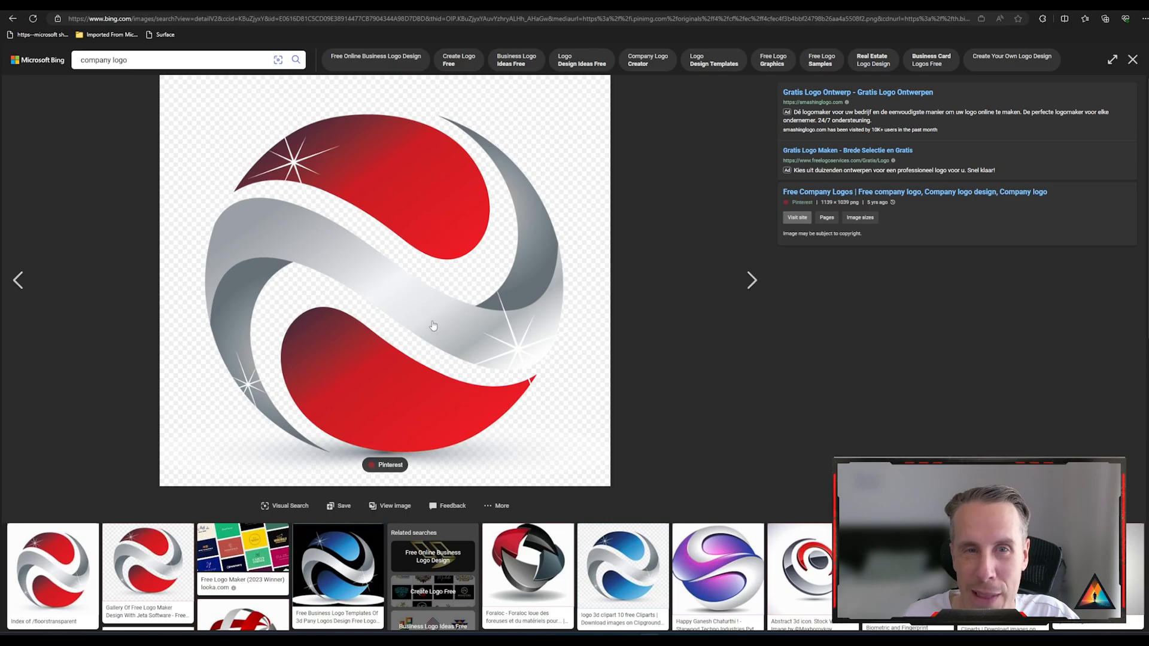
pyautogui.moveTo(389, 318)
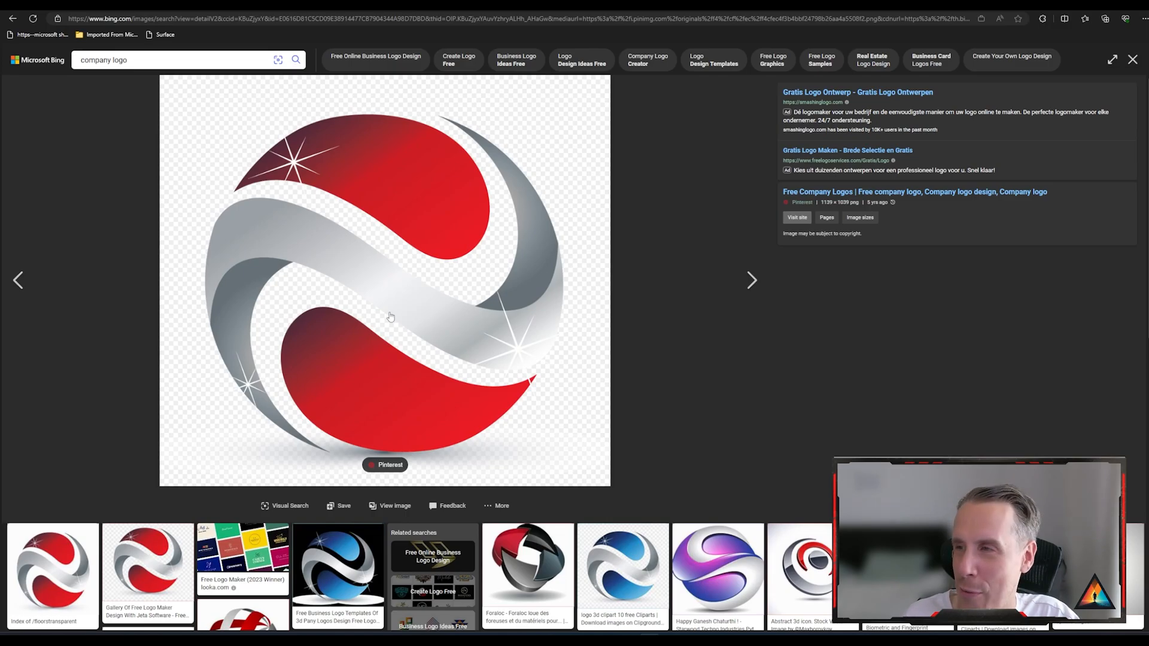
pyautogui.moveTo(448, 369)
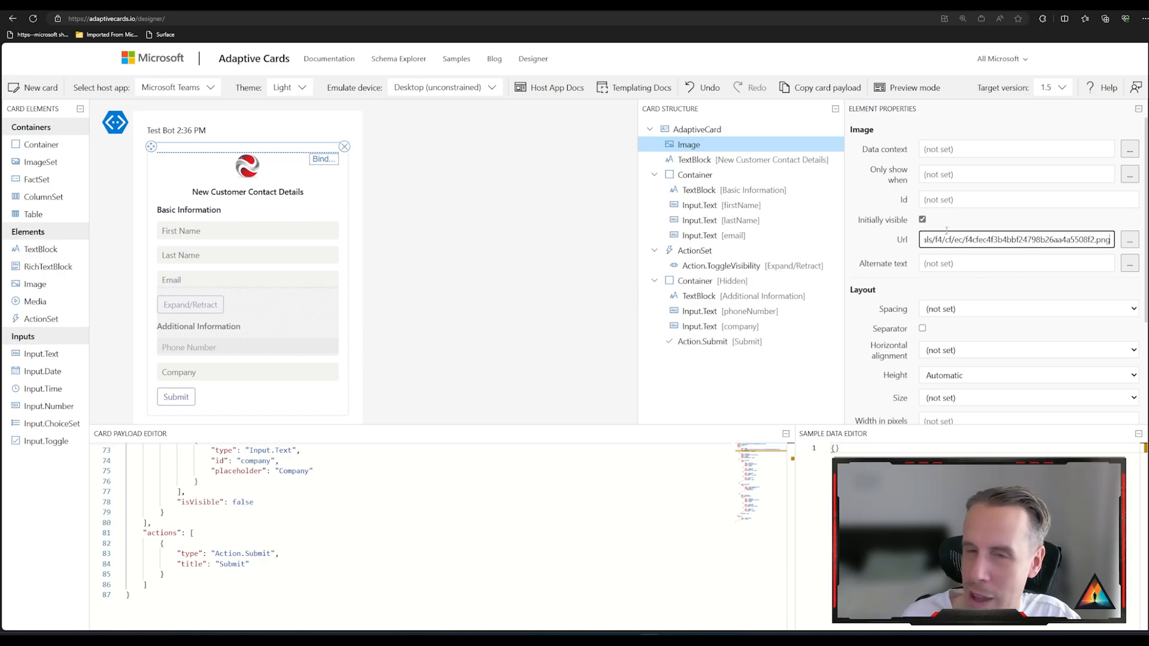
# Step: Deselect the logo so the whole card is selected
pyautogui.click(696, 128)
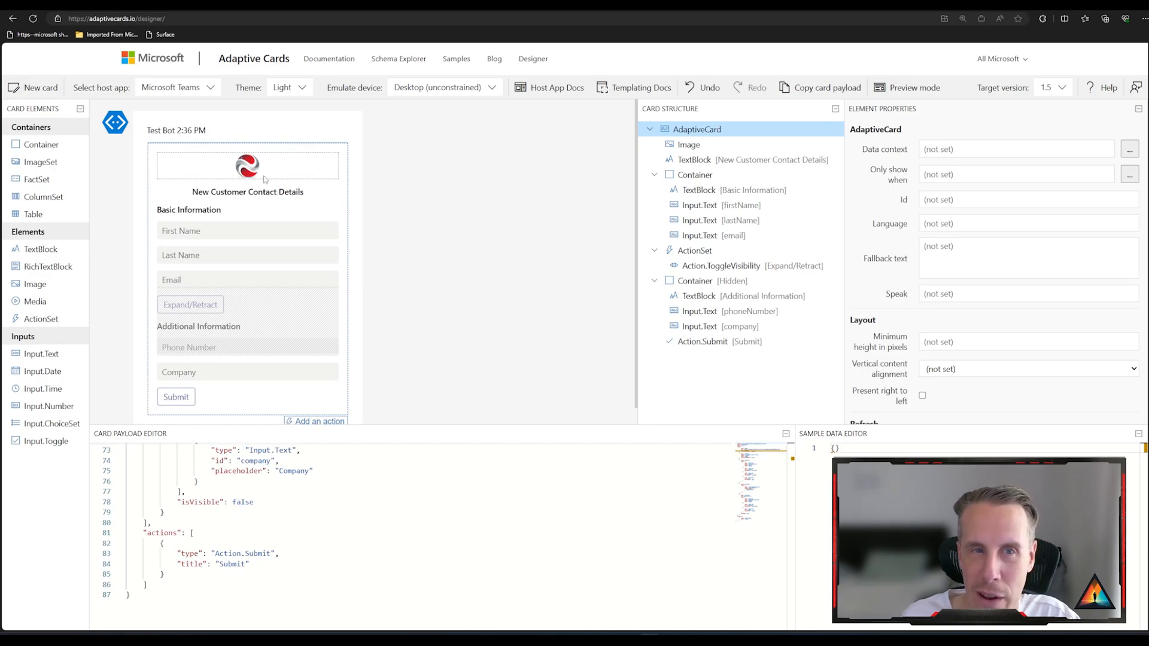
pyautogui.moveTo(408, 248)
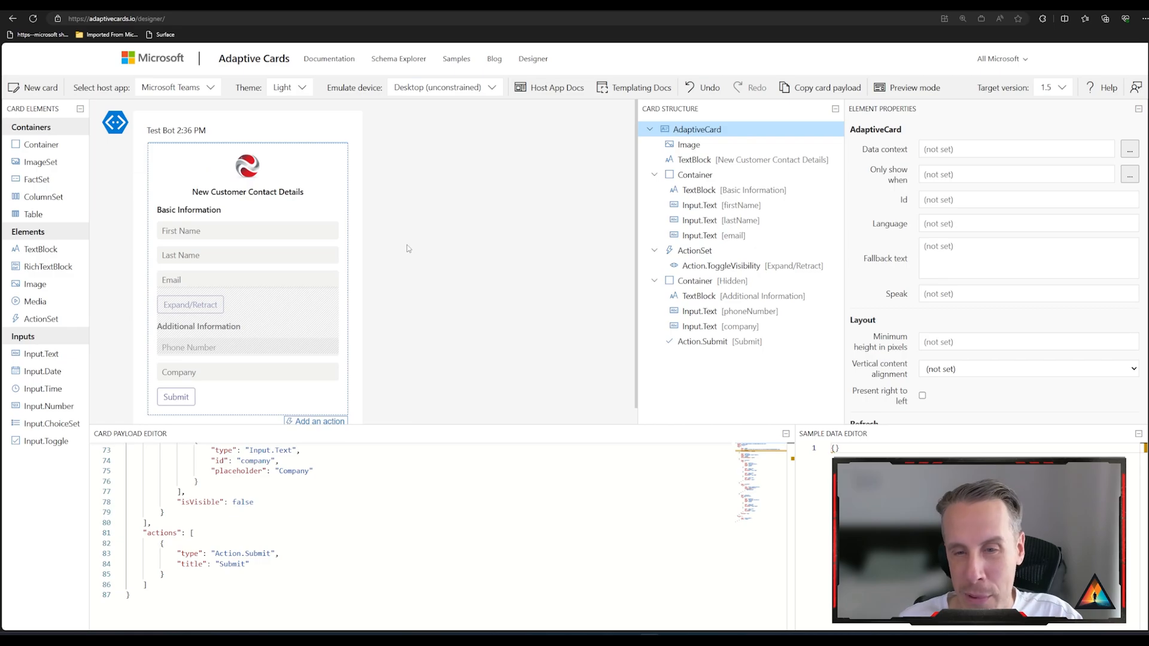
pyautogui.moveTo(353, 284)
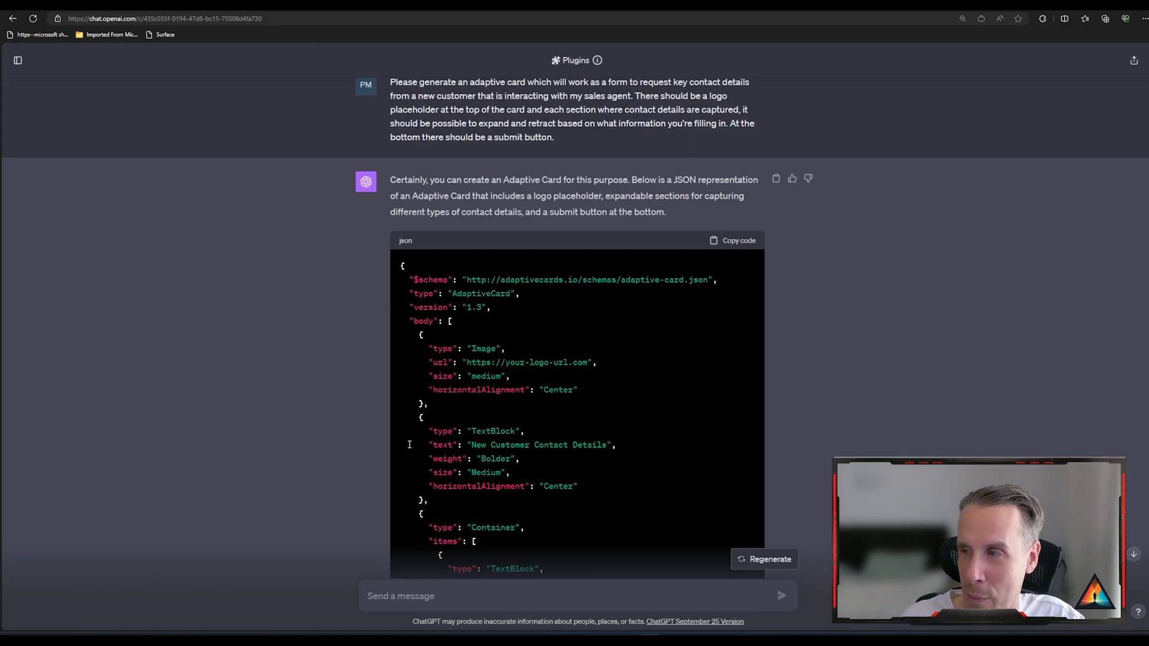
# Step: Ask ChatGPT to add customer address fields, then copy the updated JSON
pyautogui.scroll(-3)
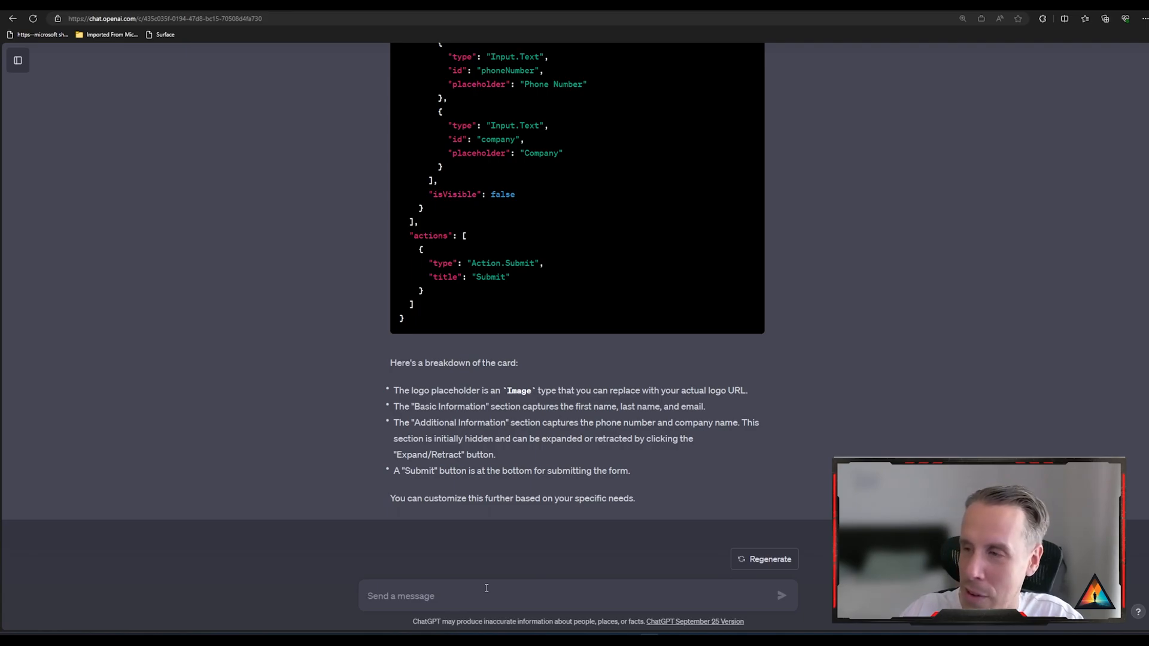
pyautogui.write('I want to also capture the address fields for the customer.')
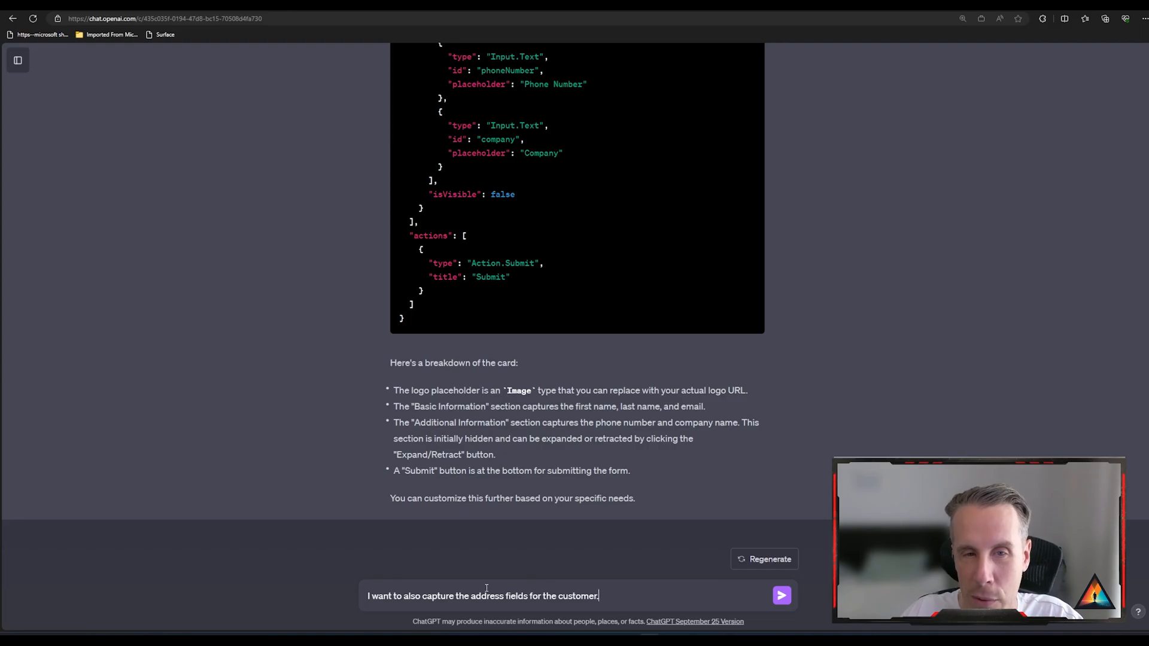
pyautogui.click(782, 595)
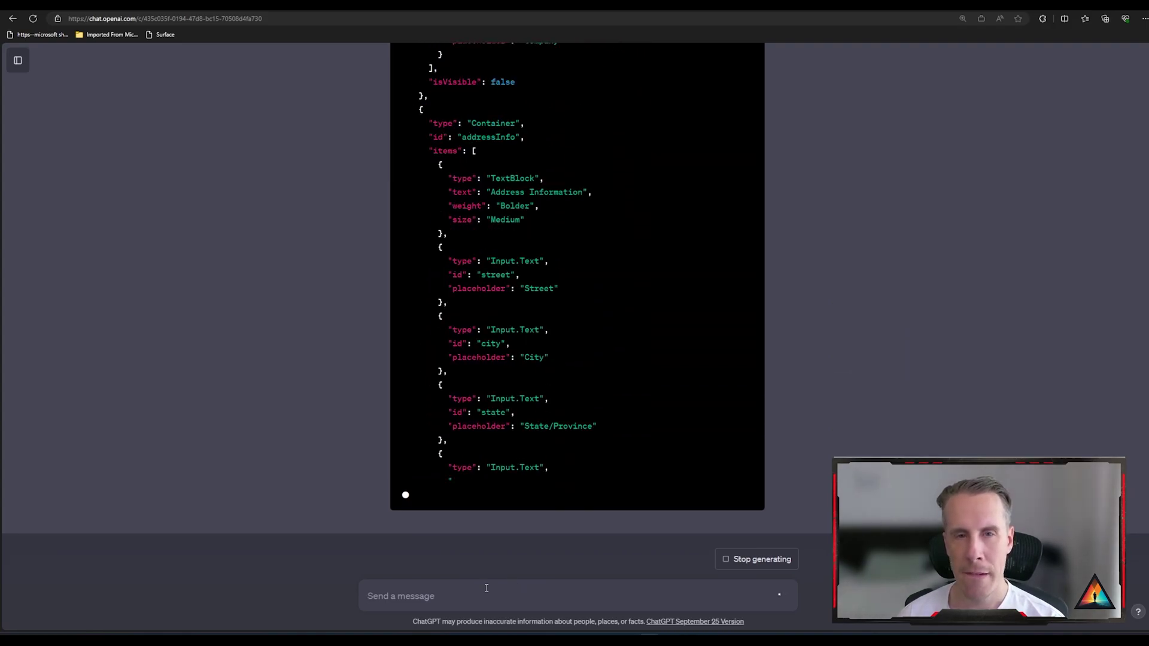
pyautogui.scroll(-3)
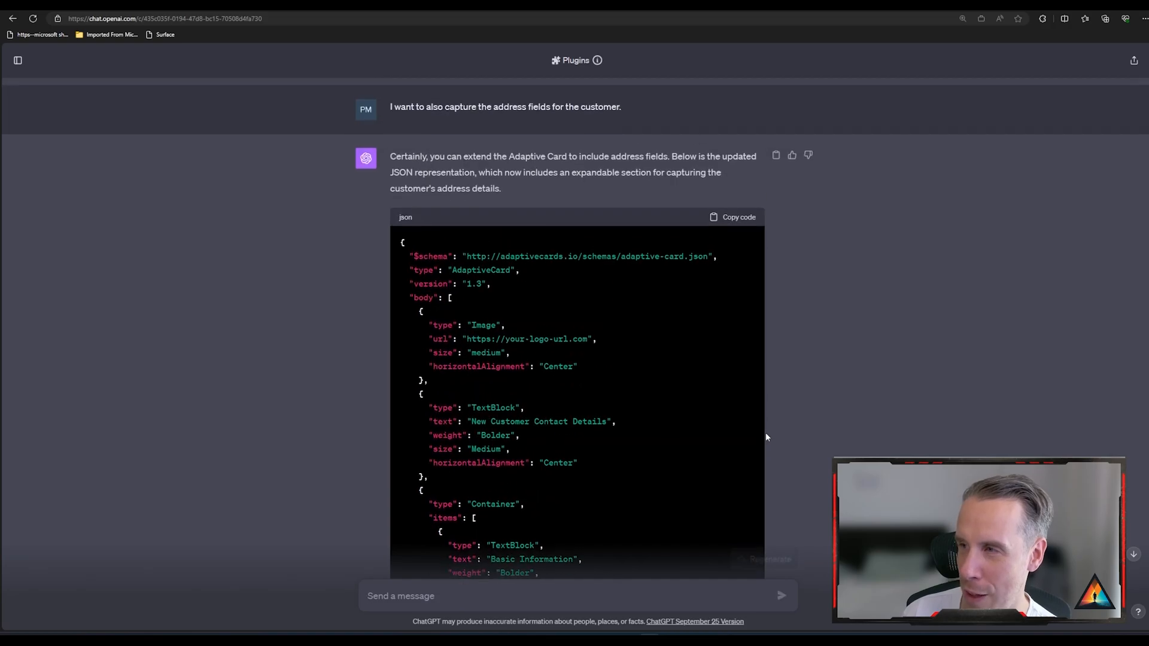
pyautogui.click(737, 217)
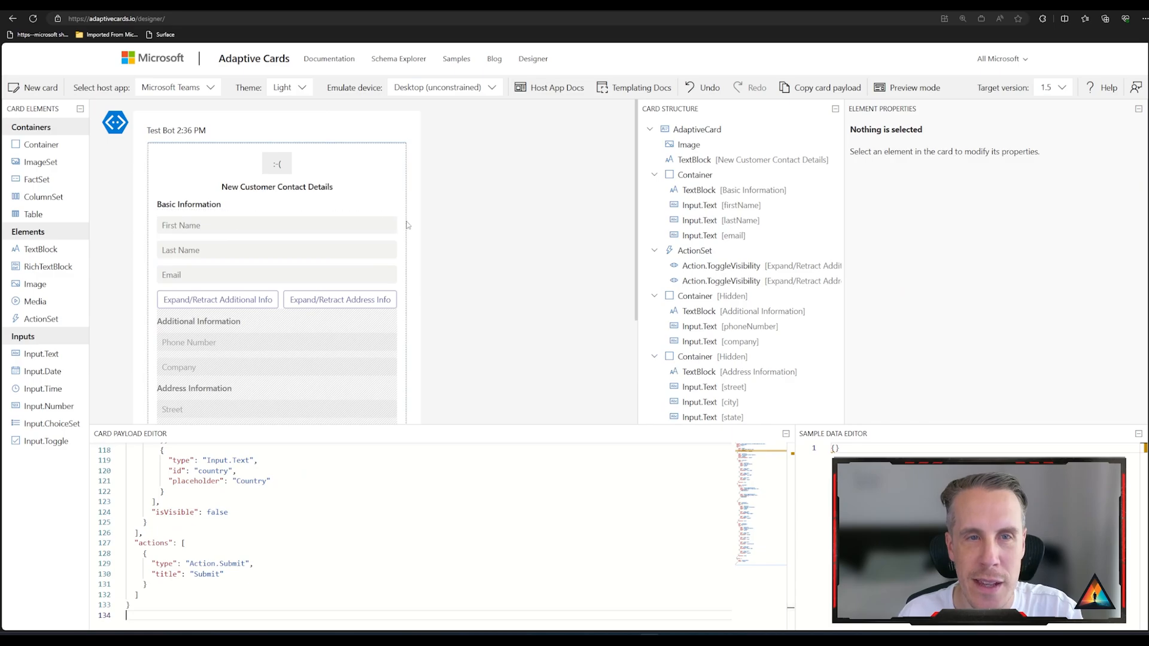
# Step: Preview the card and toggle the Address and Additional Information sections open and closed
pyautogui.scroll(-3)
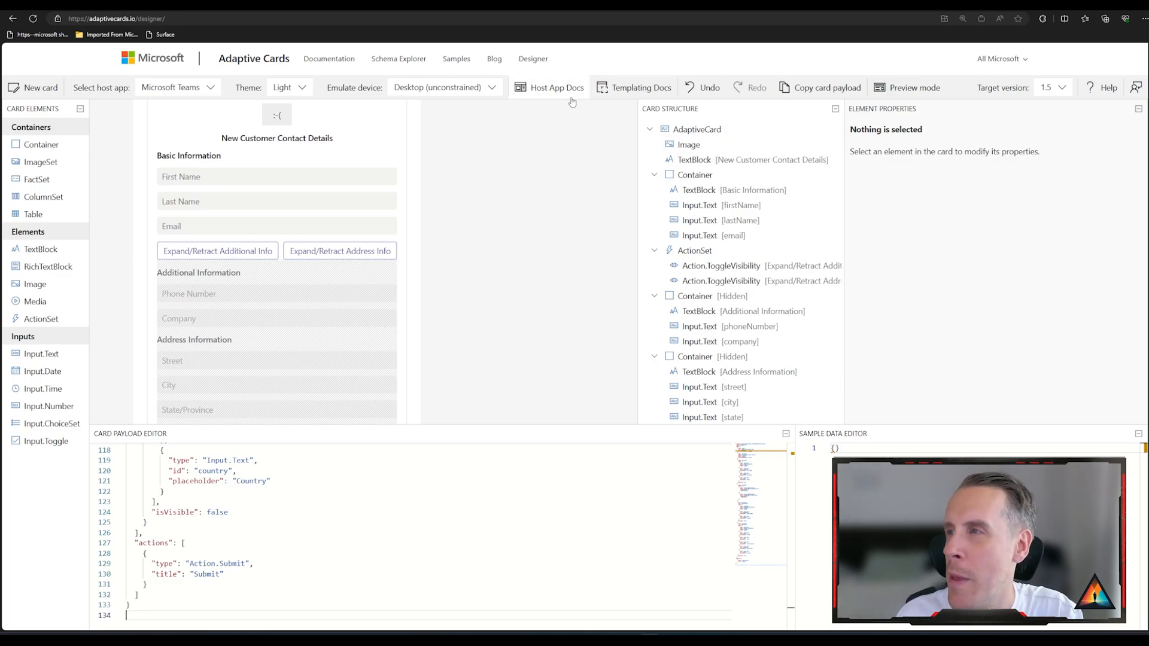
pyautogui.click(914, 87)
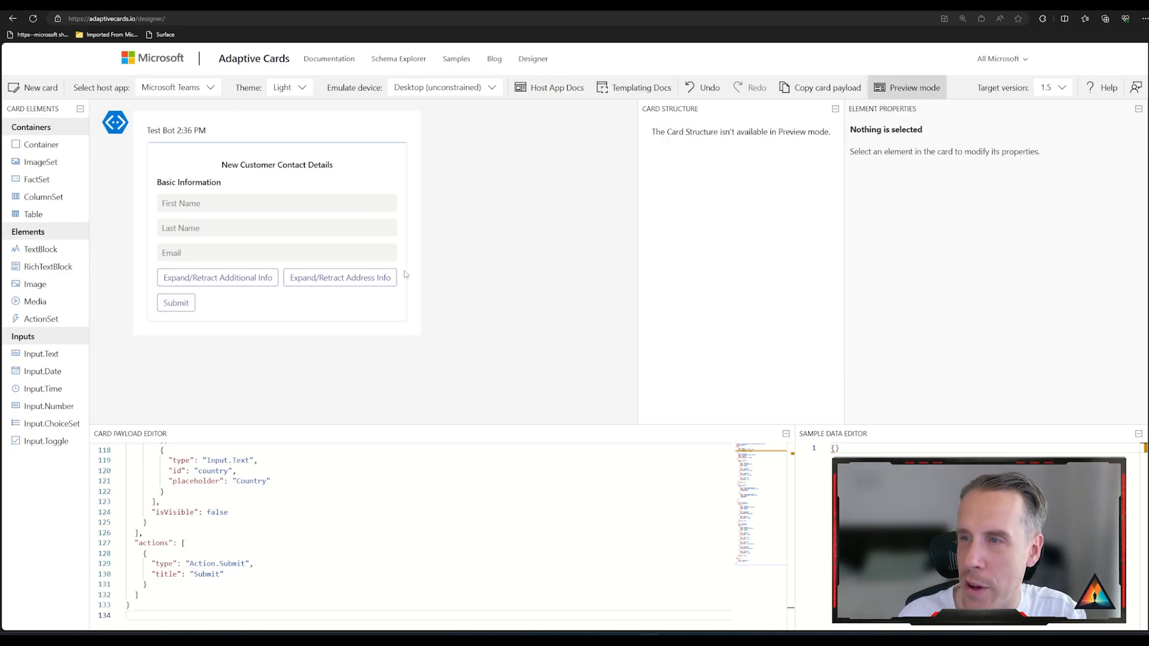
pyautogui.click(339, 277)
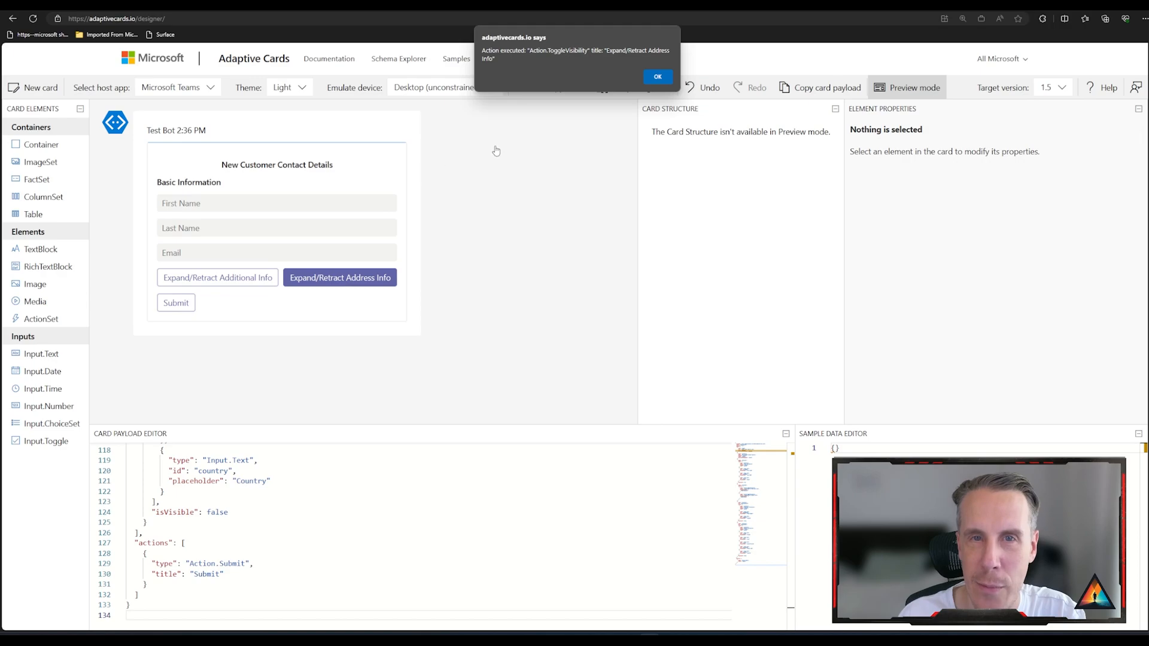
pyautogui.click(658, 77)
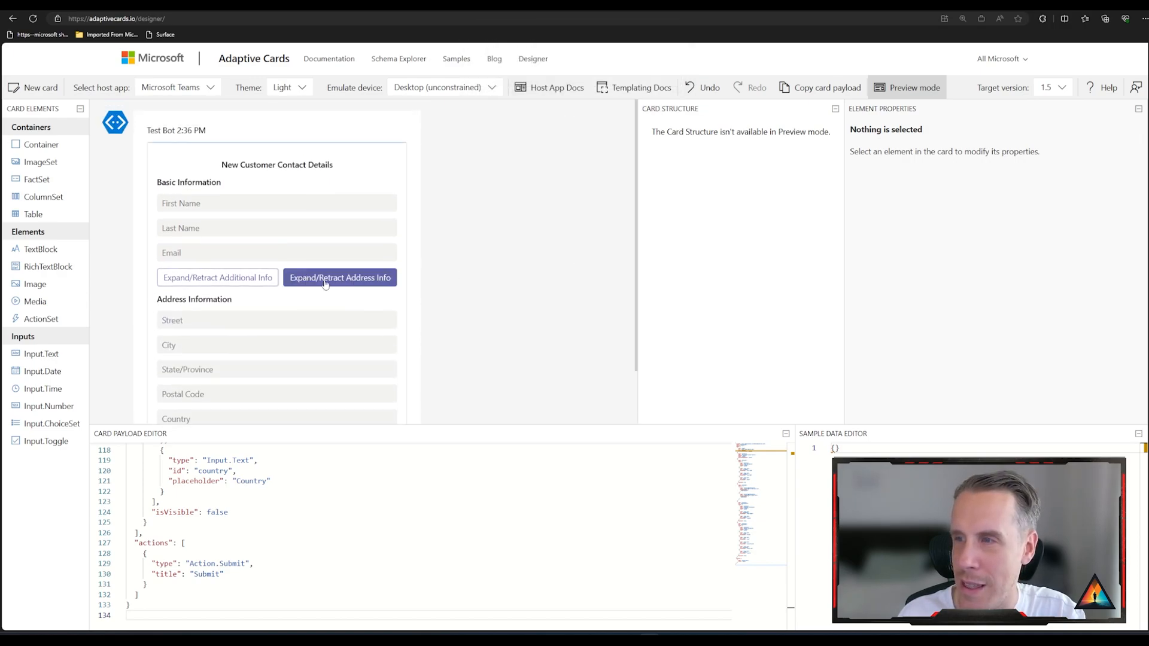
pyautogui.click(339, 277)
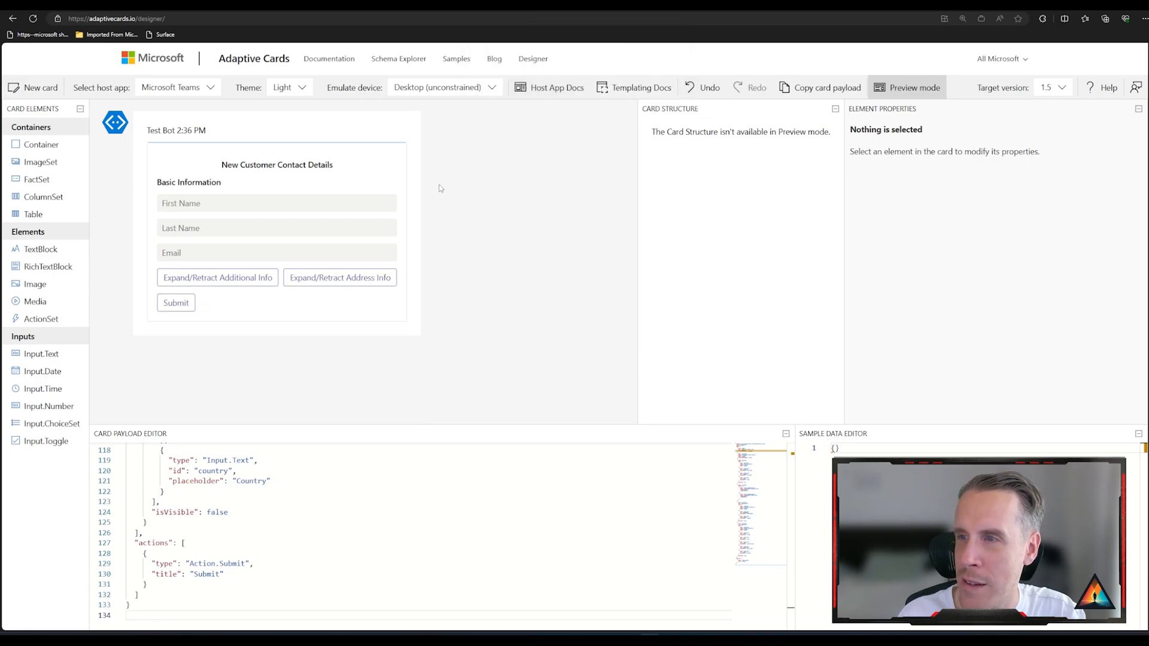
pyautogui.click(217, 277)
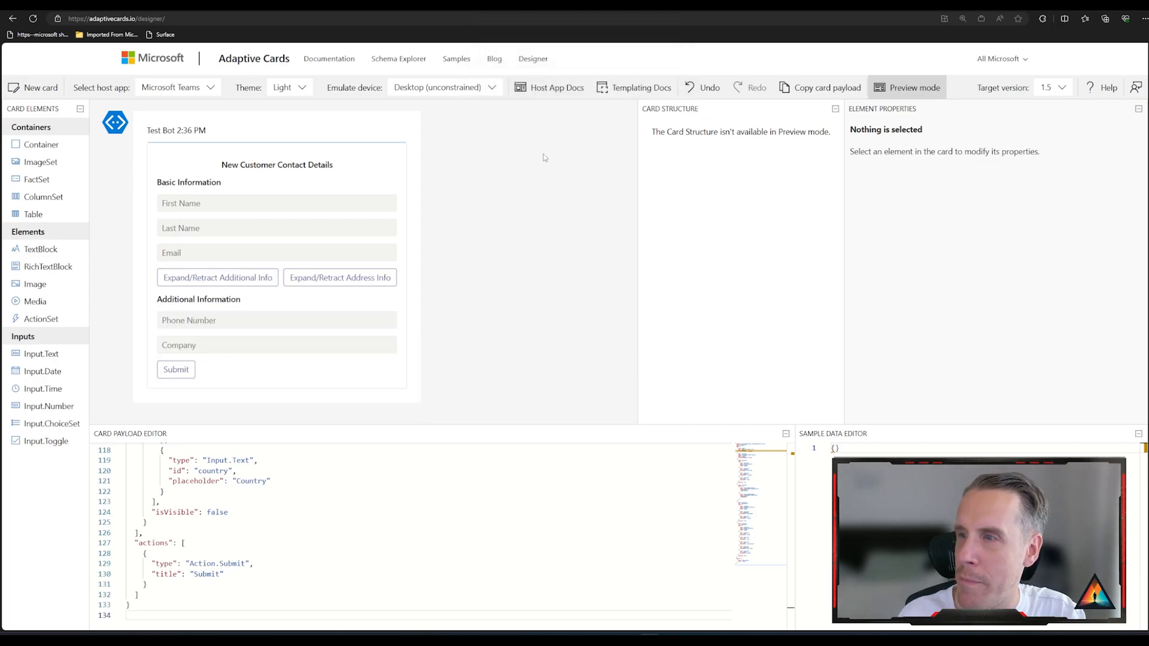
pyautogui.click(217, 277)
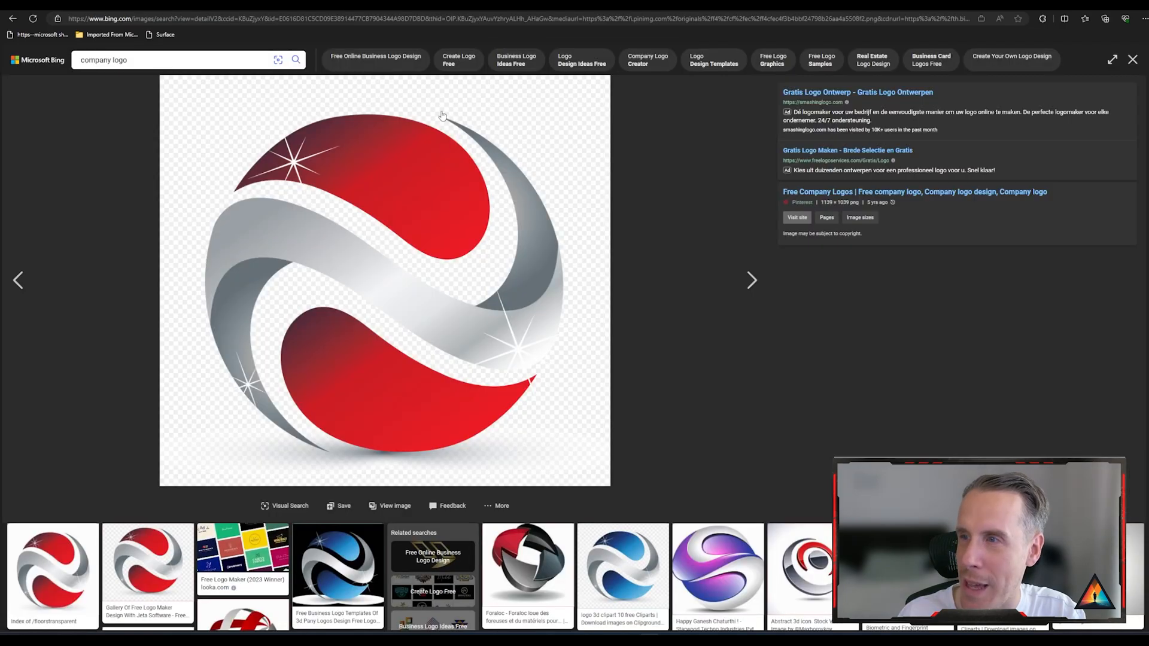
# Step: Copy the address of the red logo image
pyautogui.rightClick(442, 114)
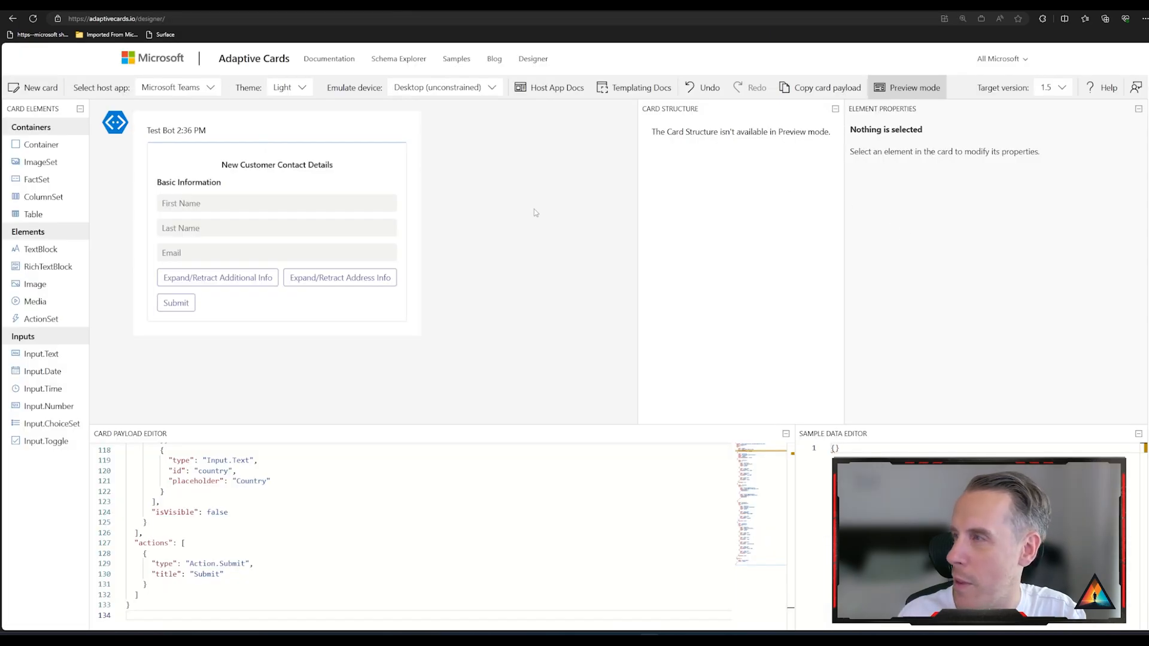
# Step: Exit preview and set the logo Image Url to the pinimg red logo address
pyautogui.click(914, 87)
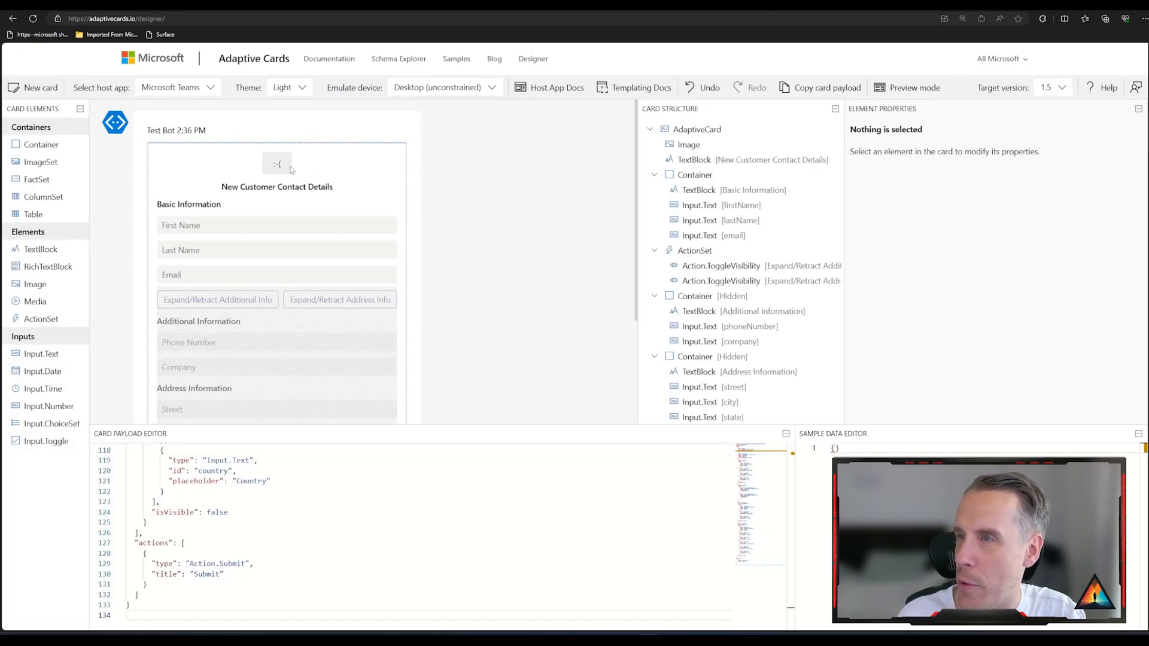
pyautogui.click(277, 163)
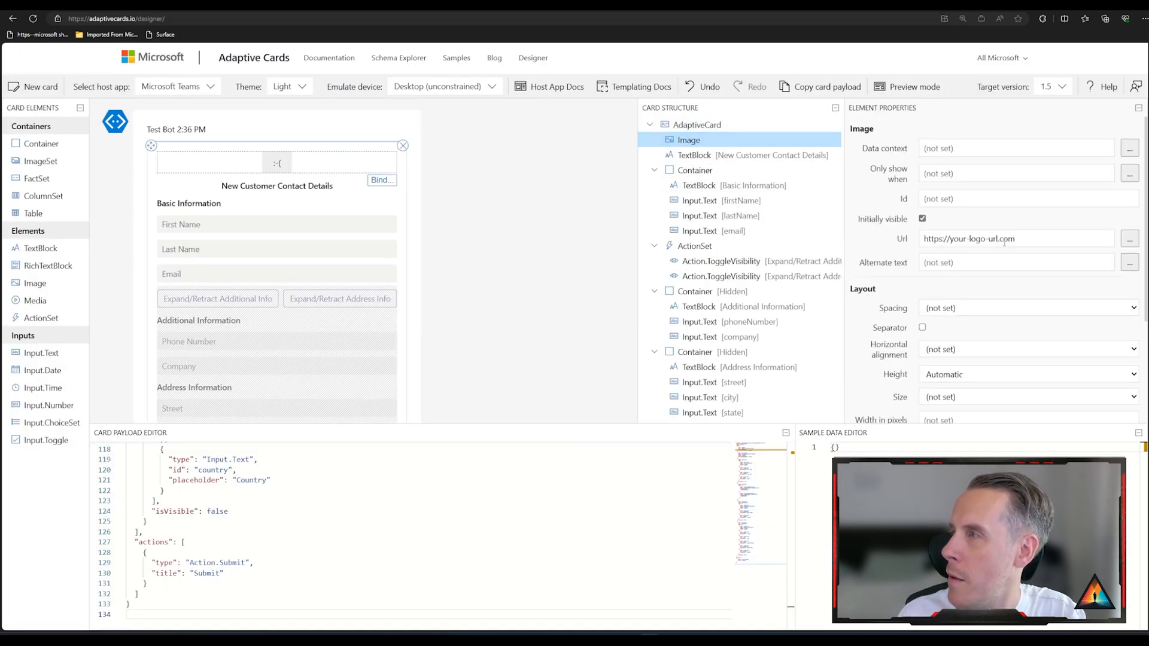
pyautogui.write('https://i.pinimg.com/originals/f4/cf/ec/f4cfec4f3b4bl')
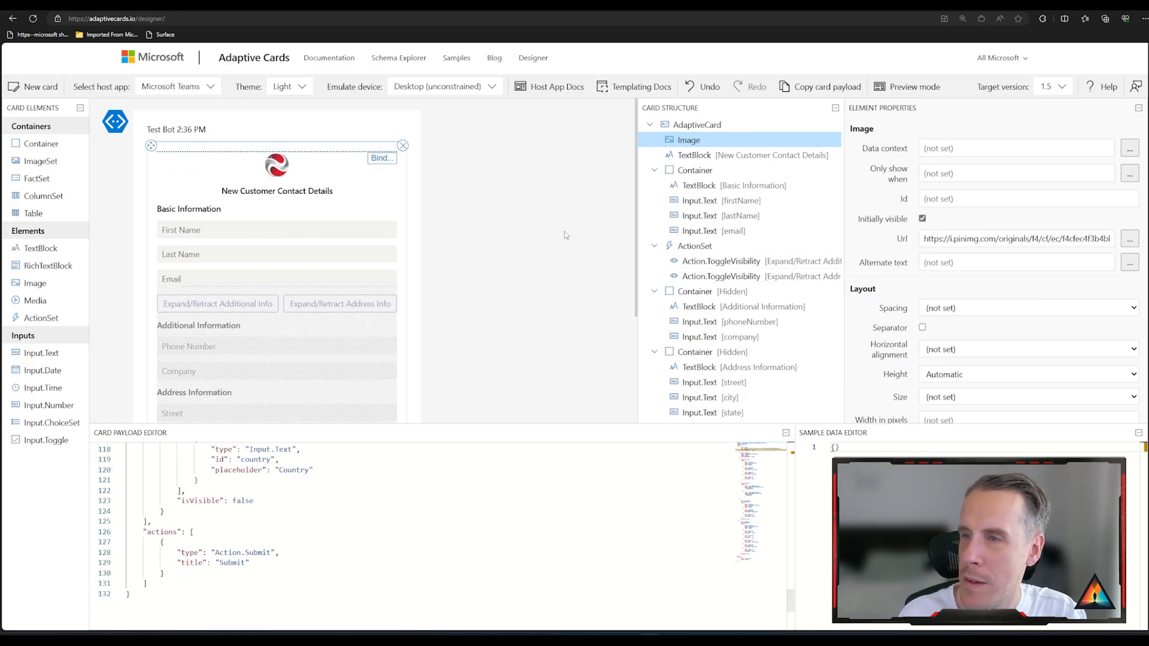
pyautogui.moveTo(515, 234)
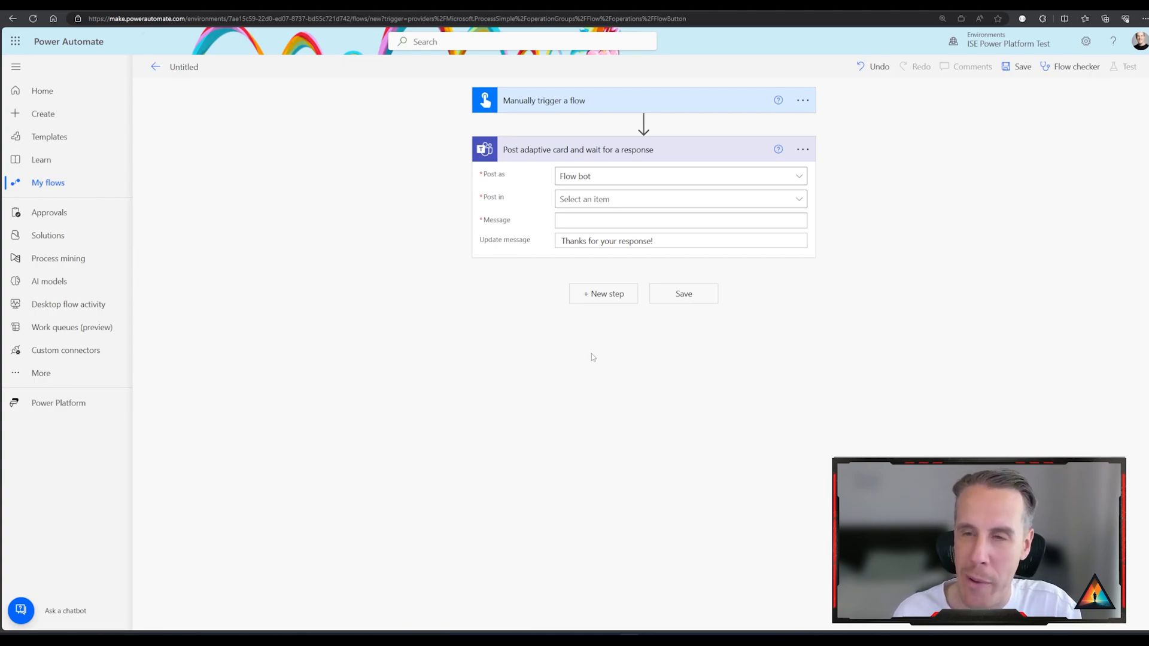
pyautogui.moveTo(527, 240)
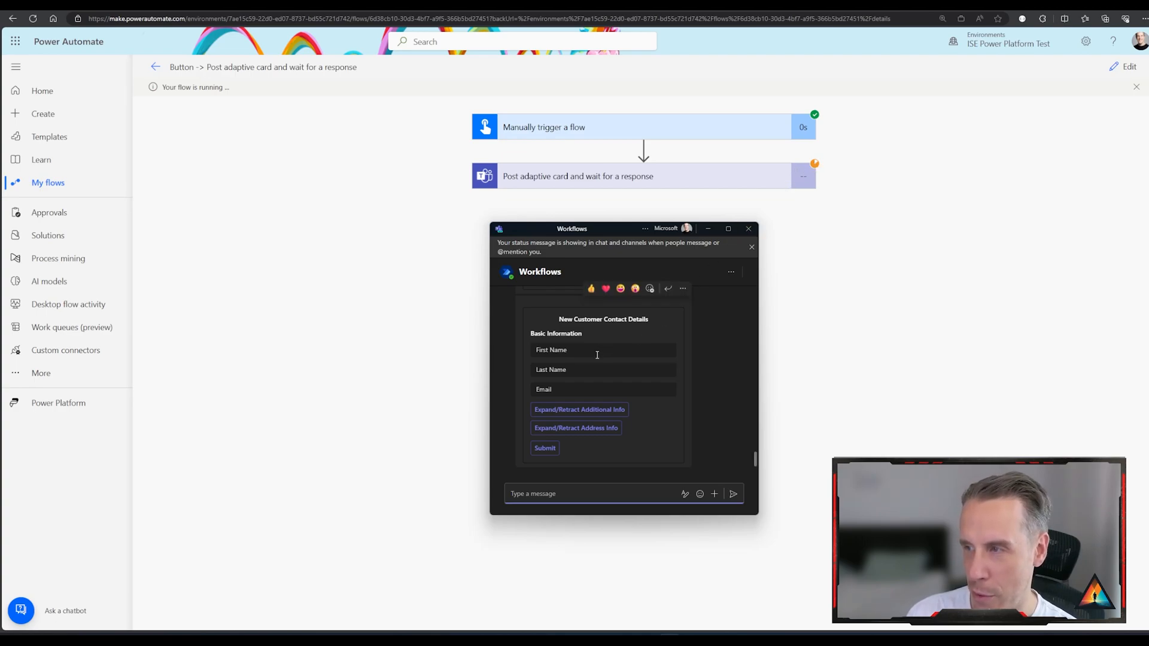
pyautogui.moveTo(603, 411)
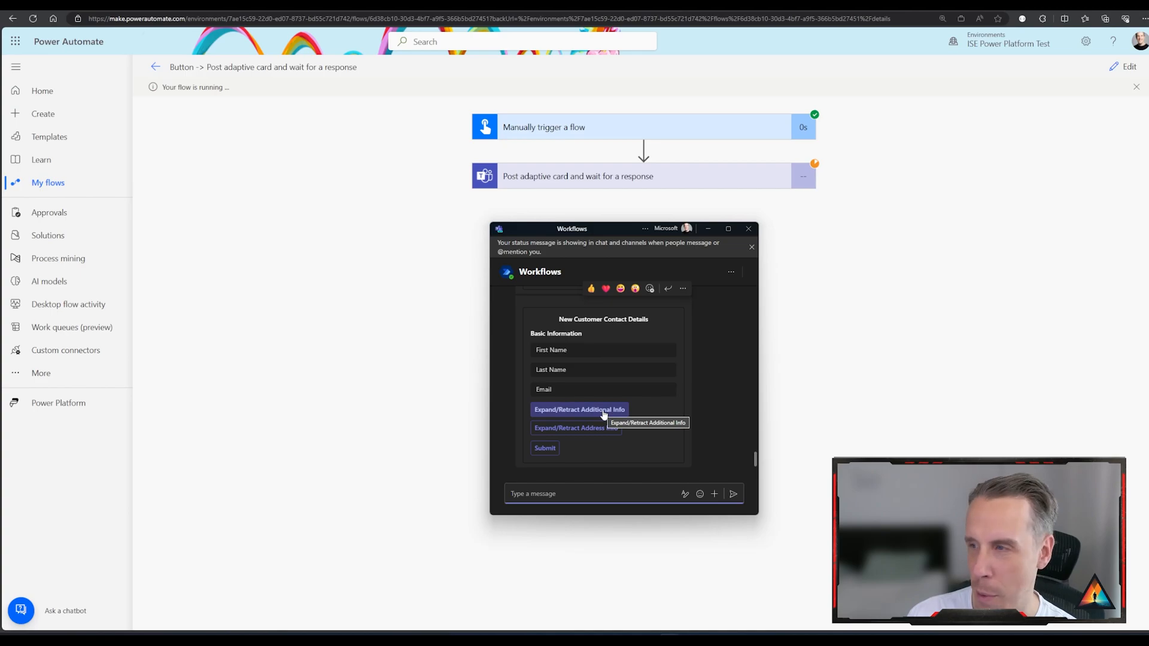
# Step: Expand Additional Information, enter the phone number and other details, and submit
pyautogui.click(579, 409)
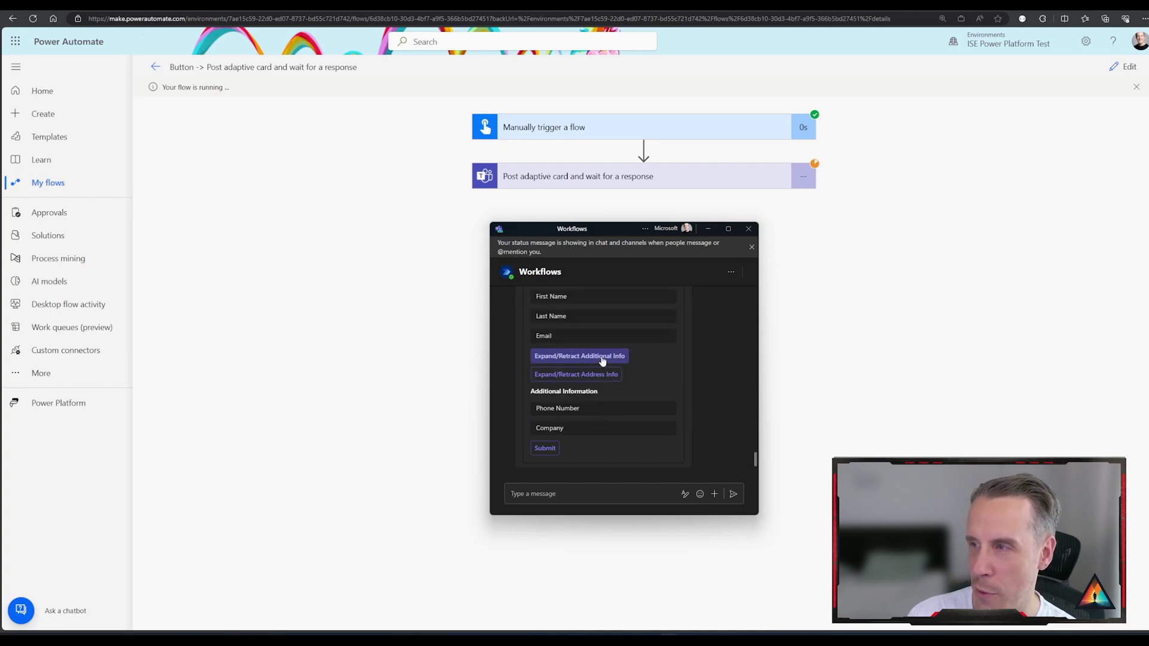
pyautogui.click(575, 374)
pyautogui.write('Belgium')
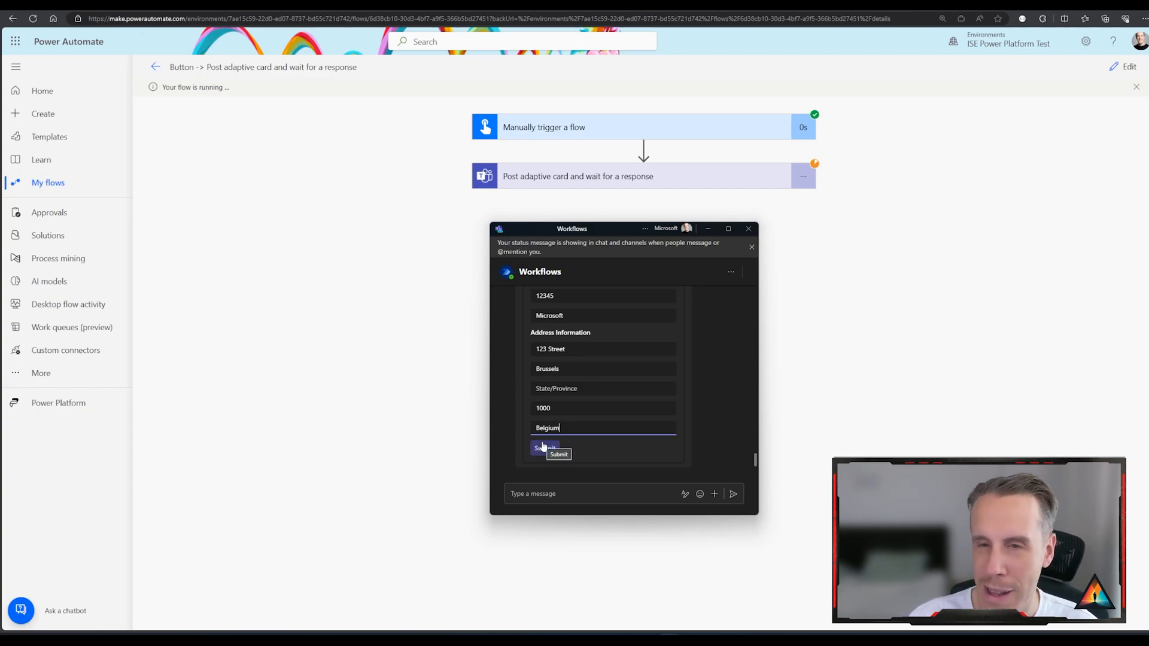
pyautogui.click(540, 447)
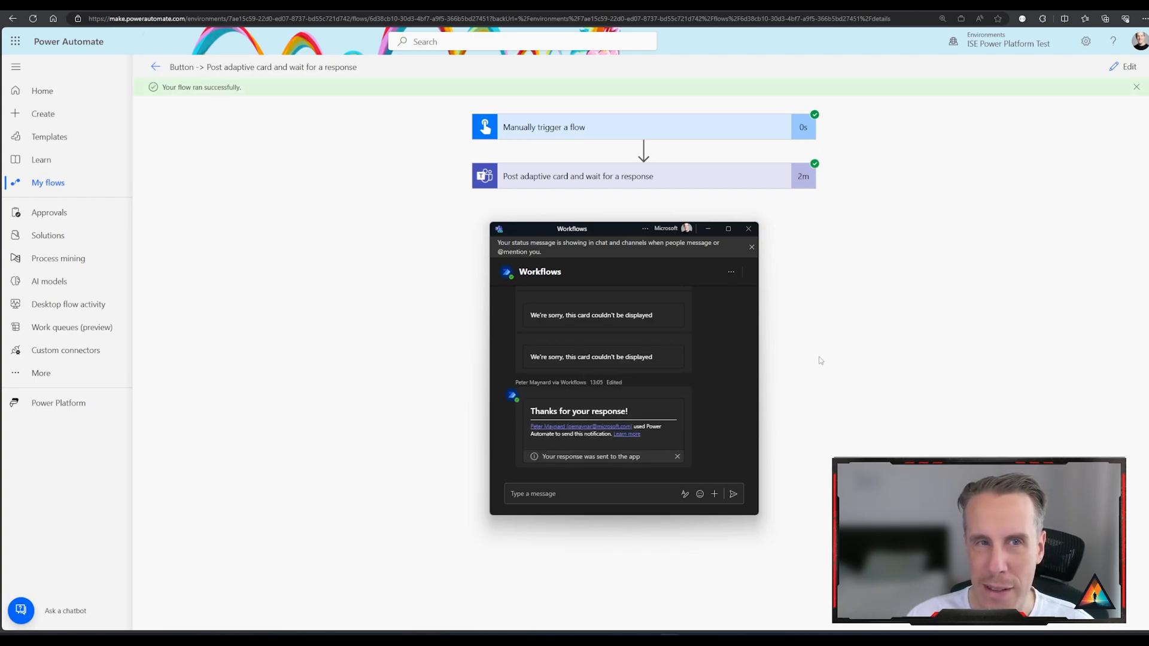
pyautogui.click(748, 228)
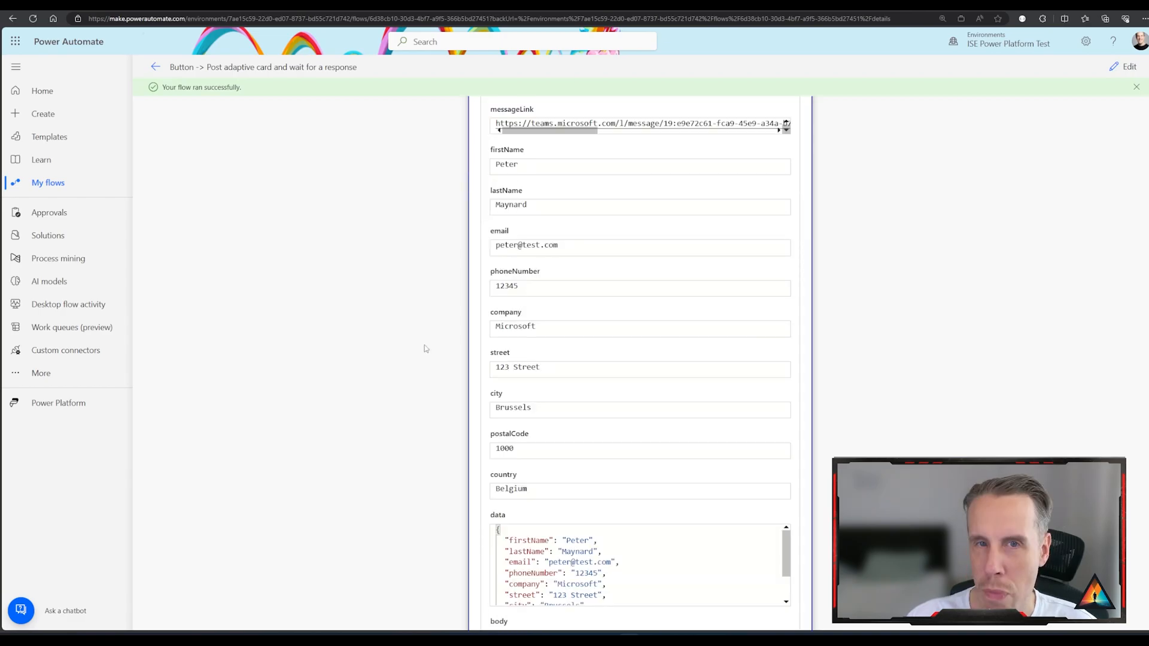
pyautogui.moveTo(537, 162)
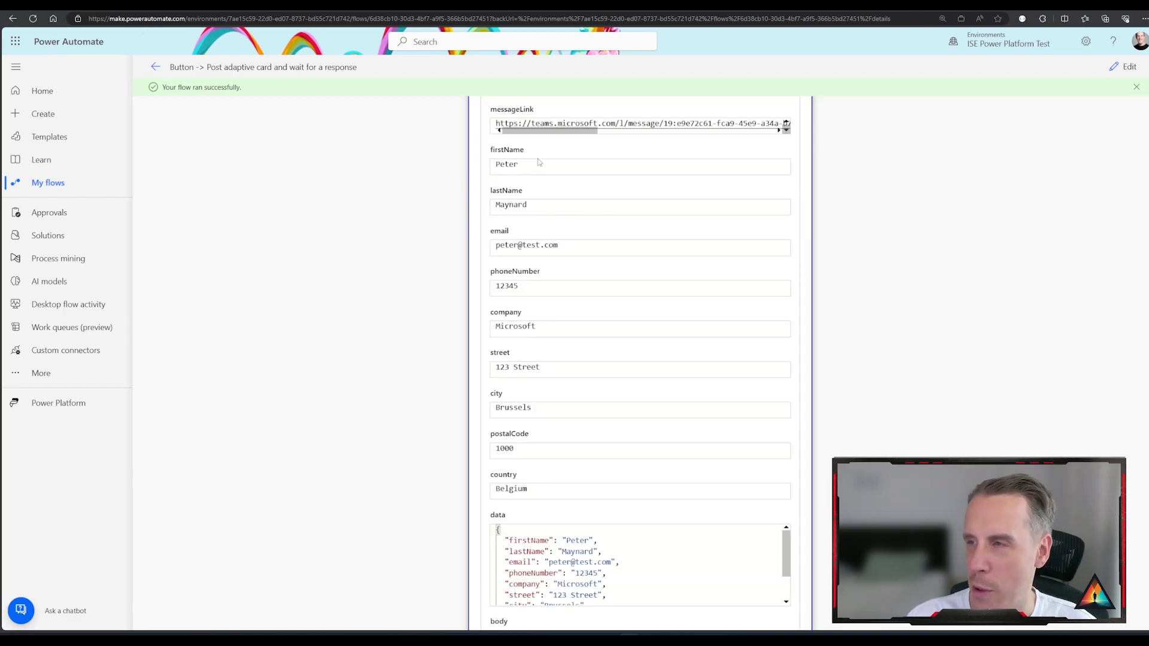